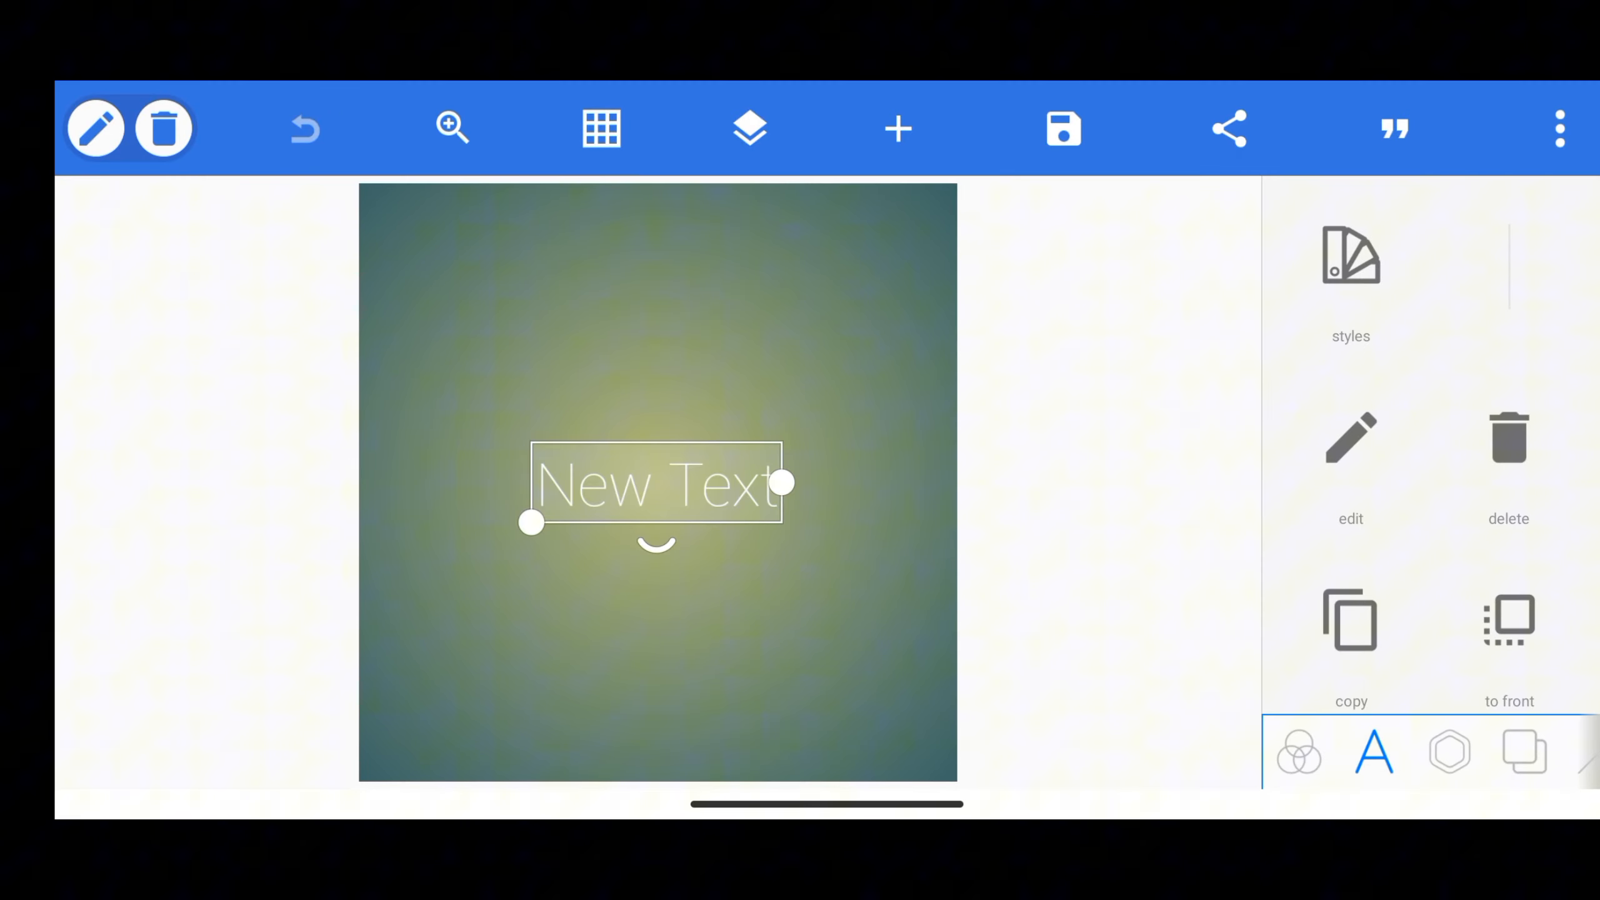
Step: Delete the New Text layer and set the gradient's outer colour to #CAA890
left_click(1559, 127)
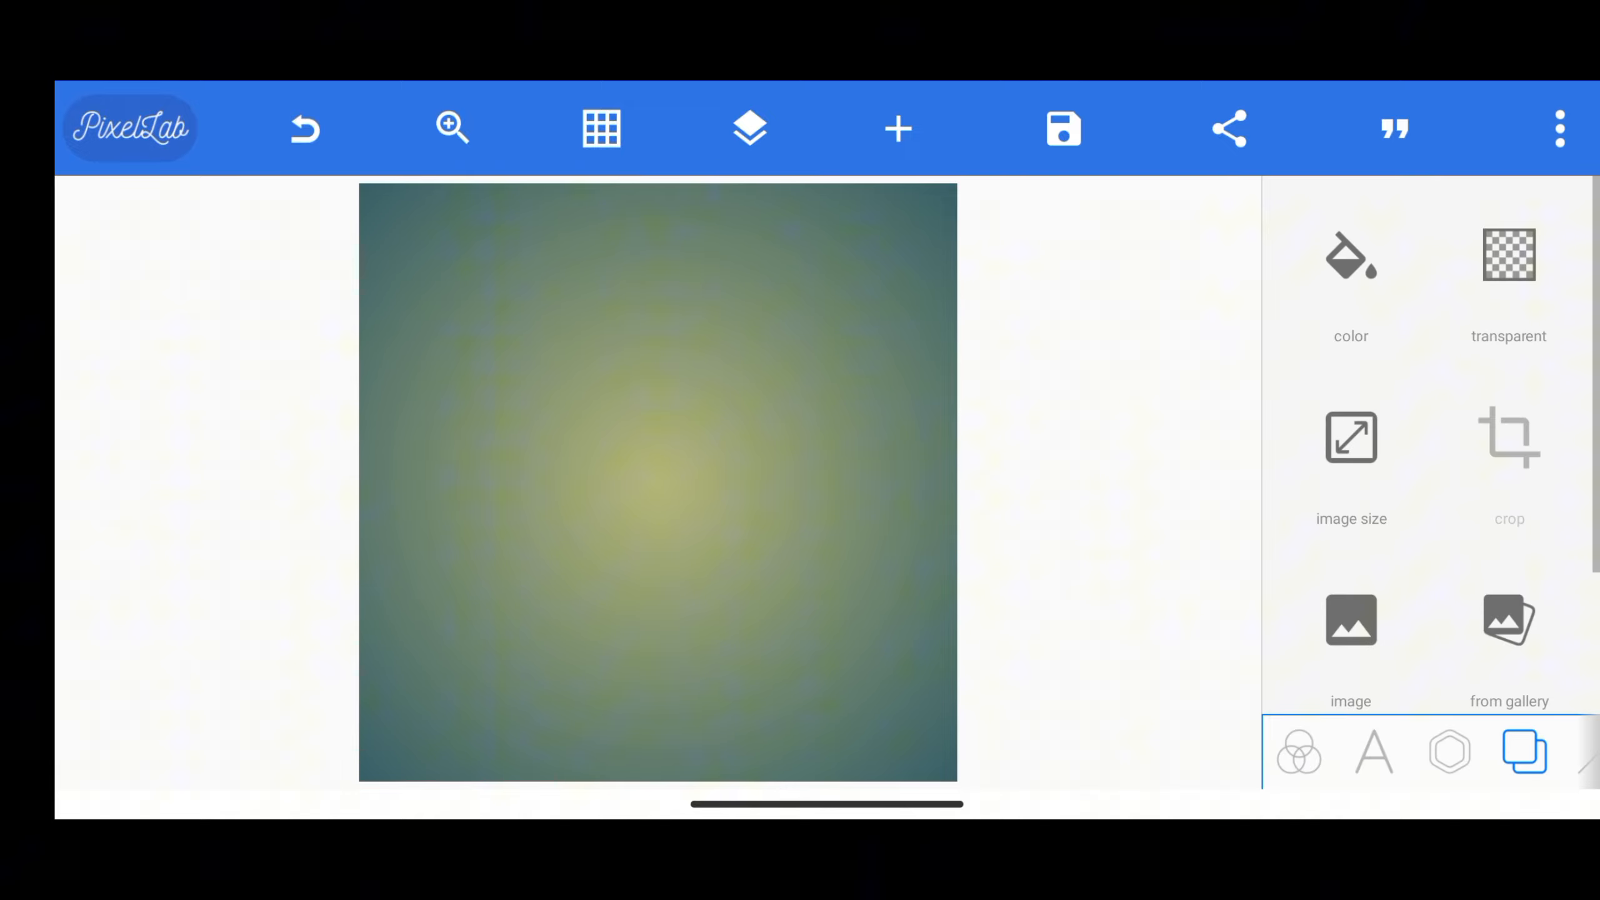
left_click(1351, 255)
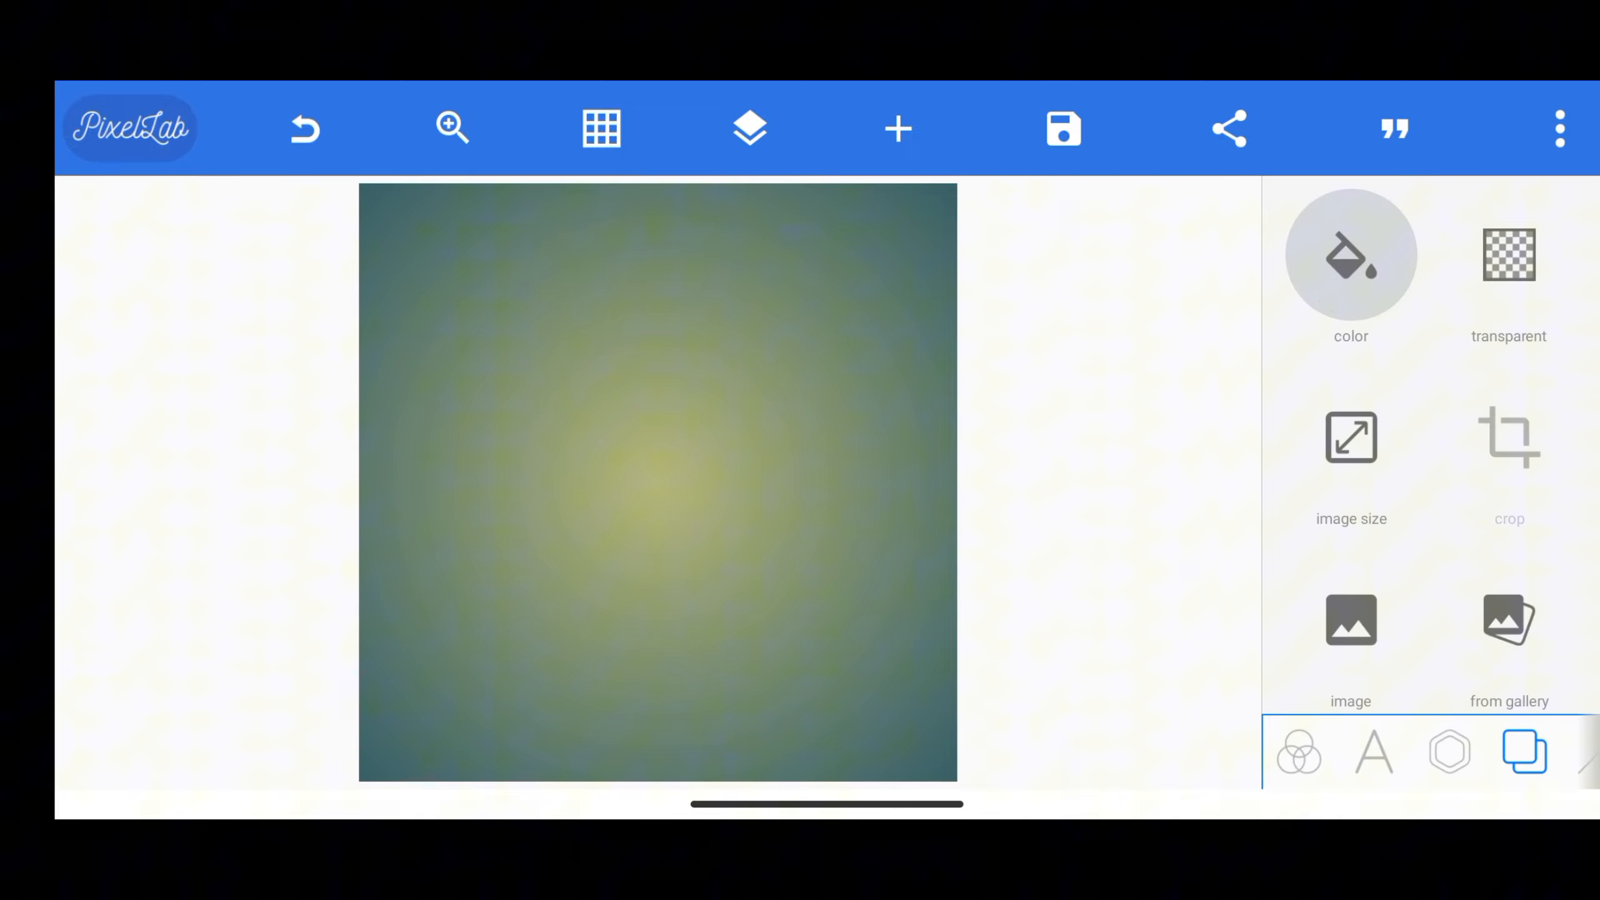
left_click(1350, 255)
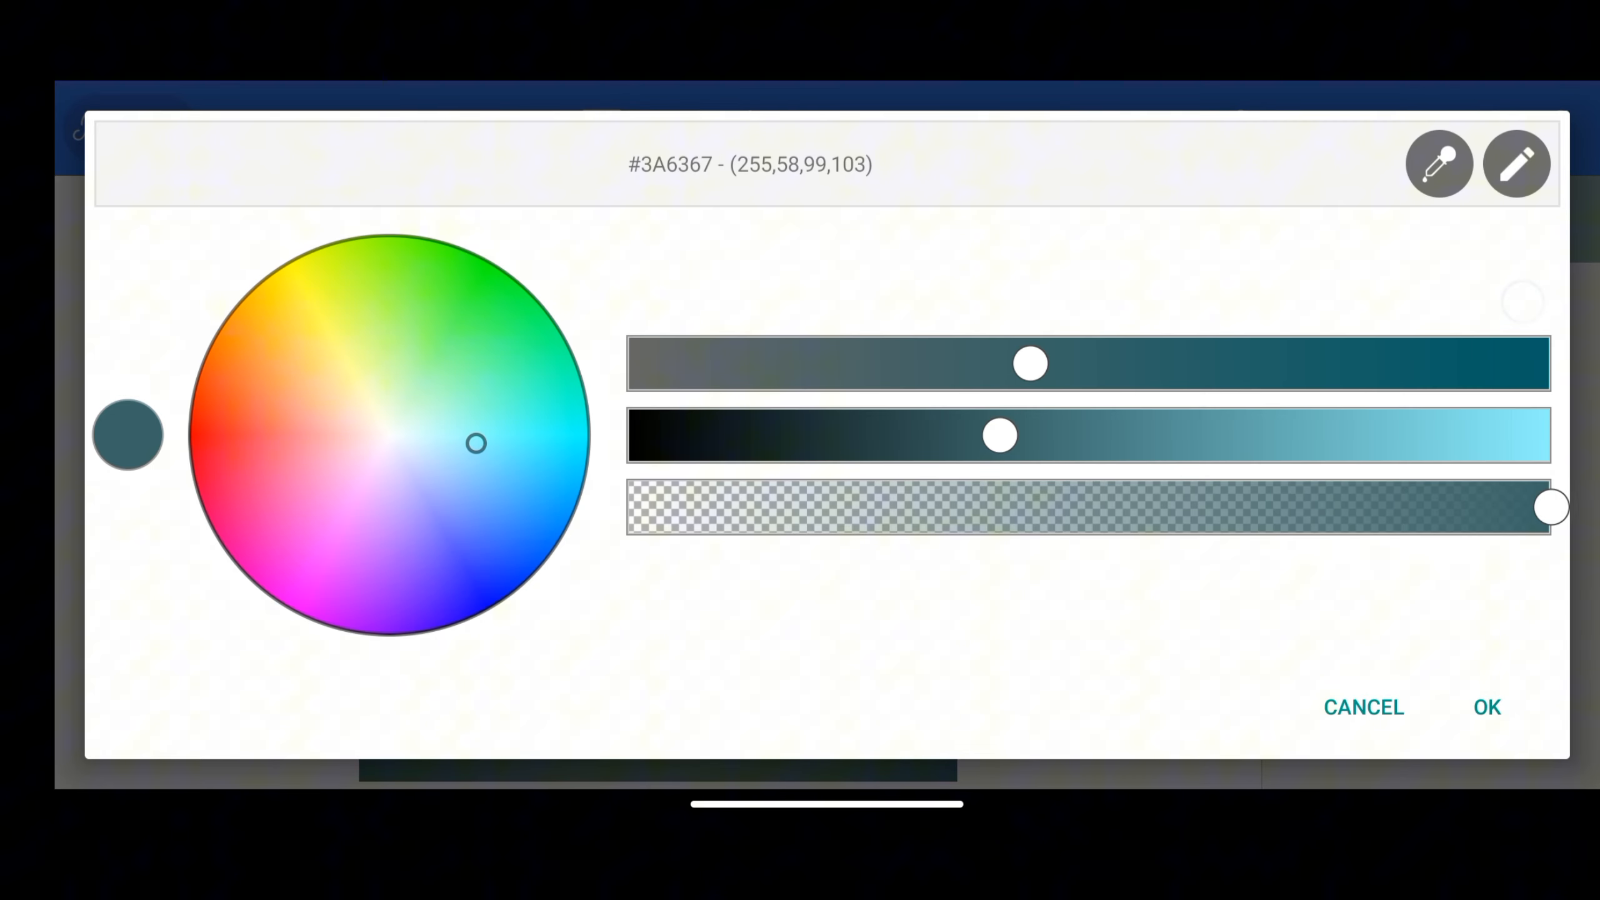
left_click(1516, 165)
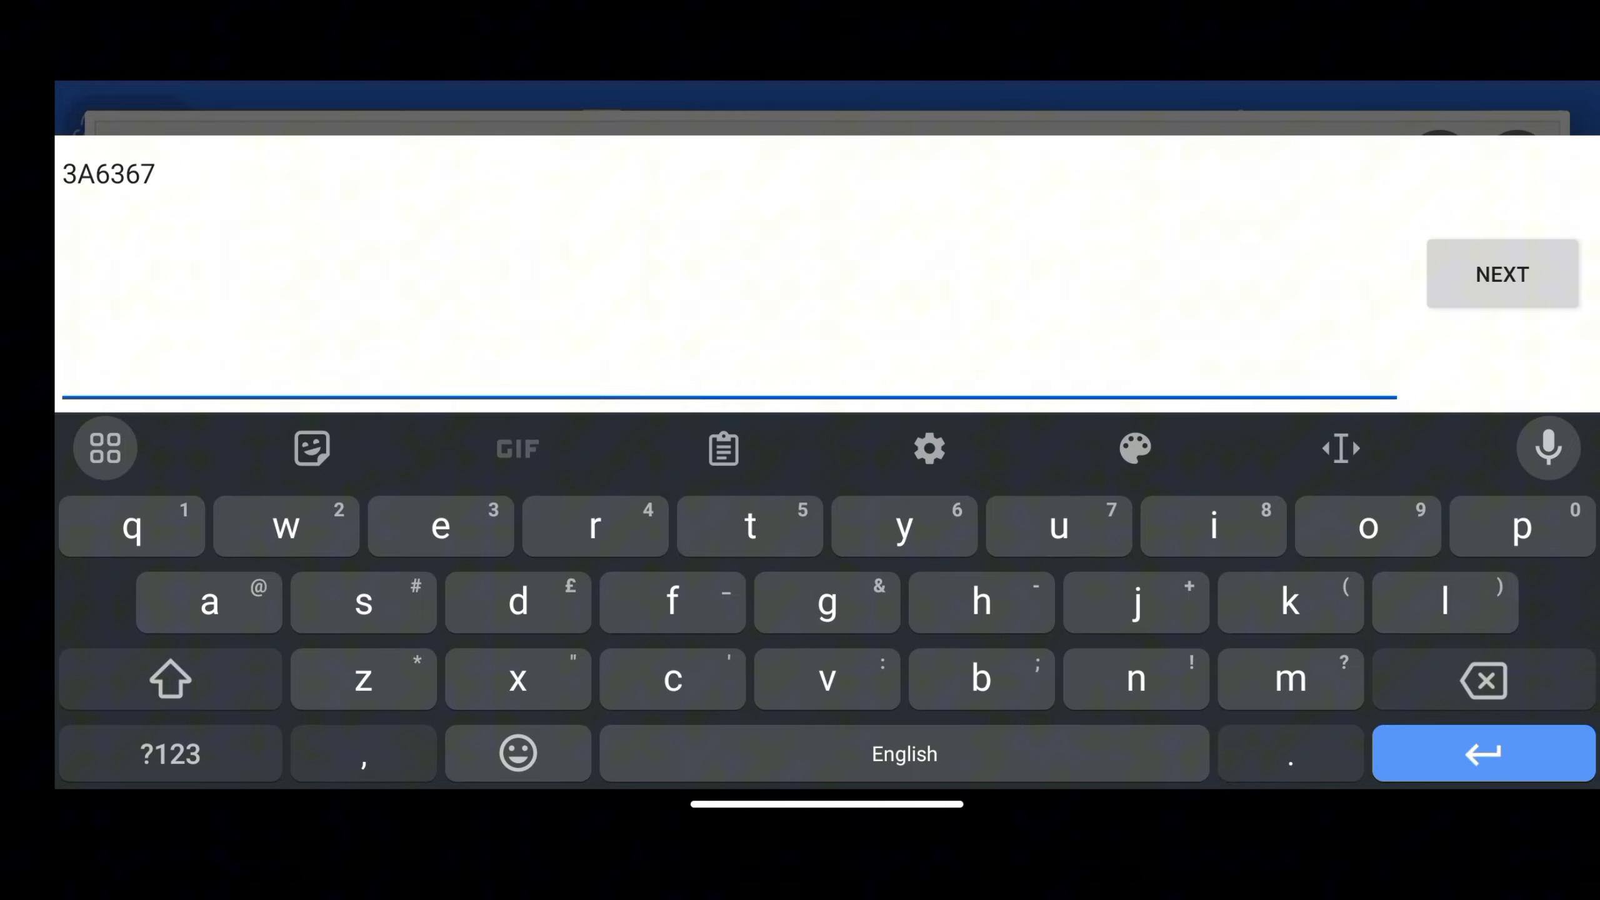
double_click(106, 175)
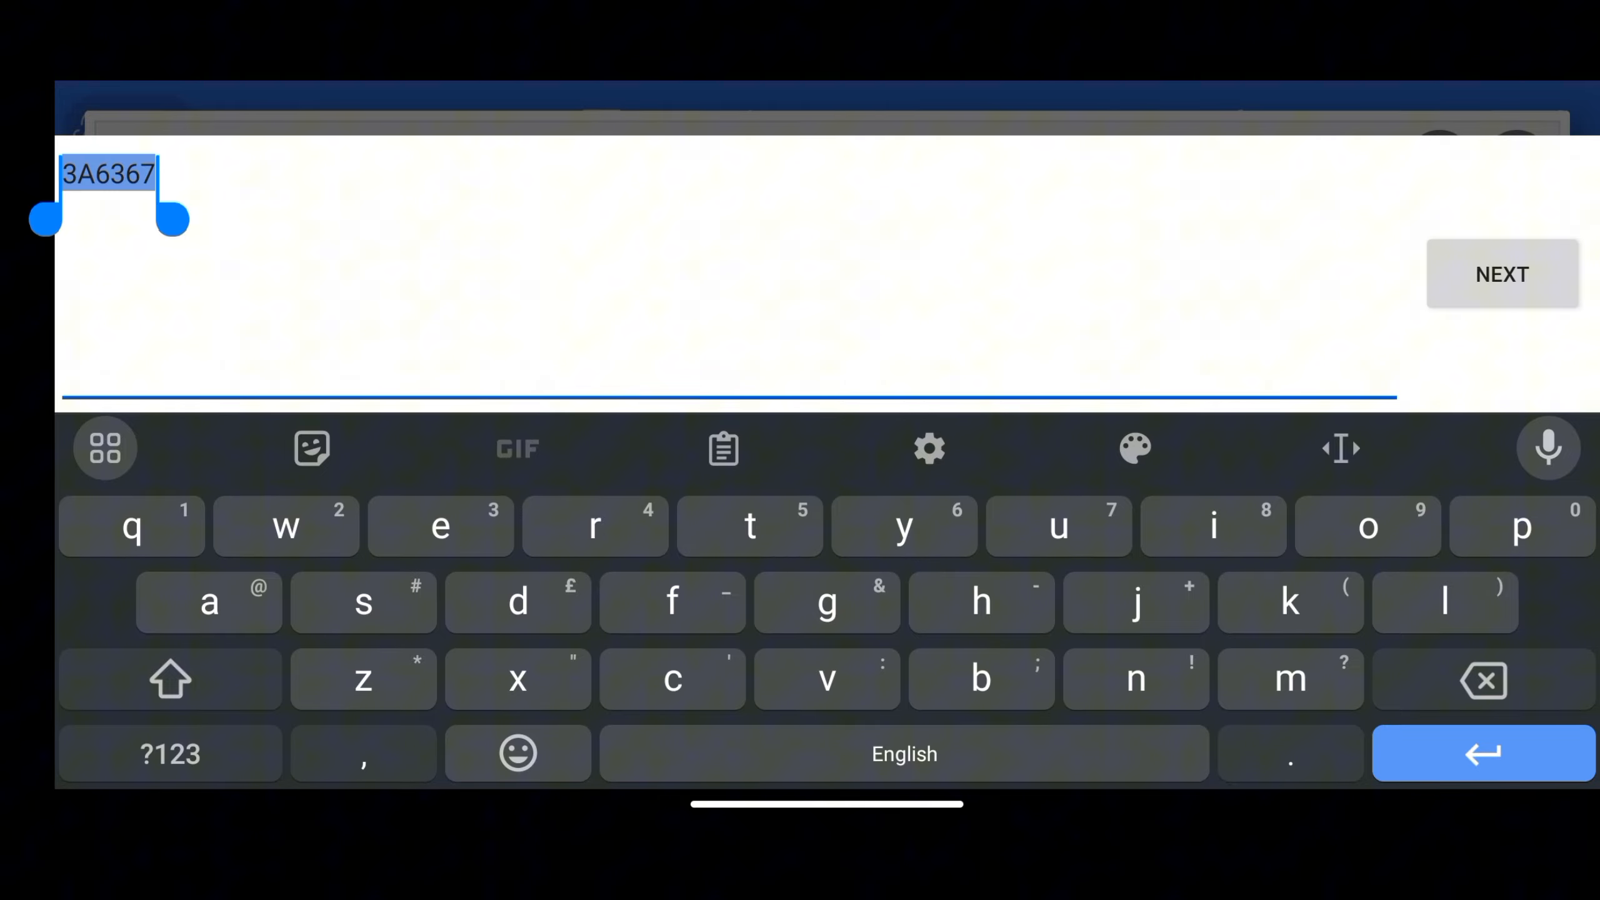
type("#CAA890")
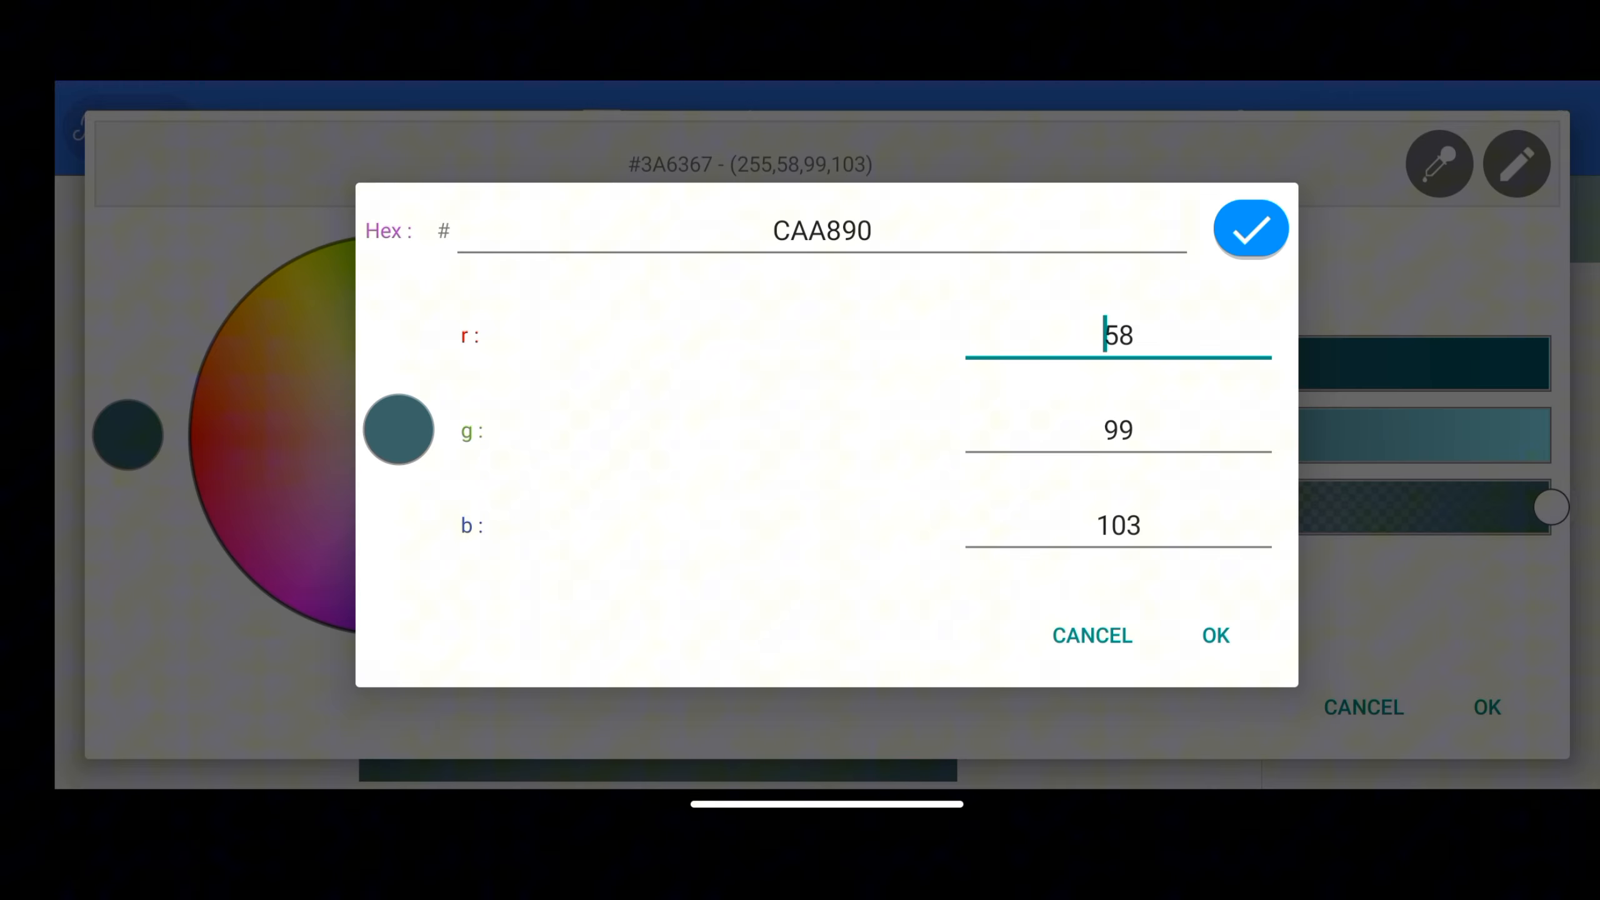
left_click(1251, 227)
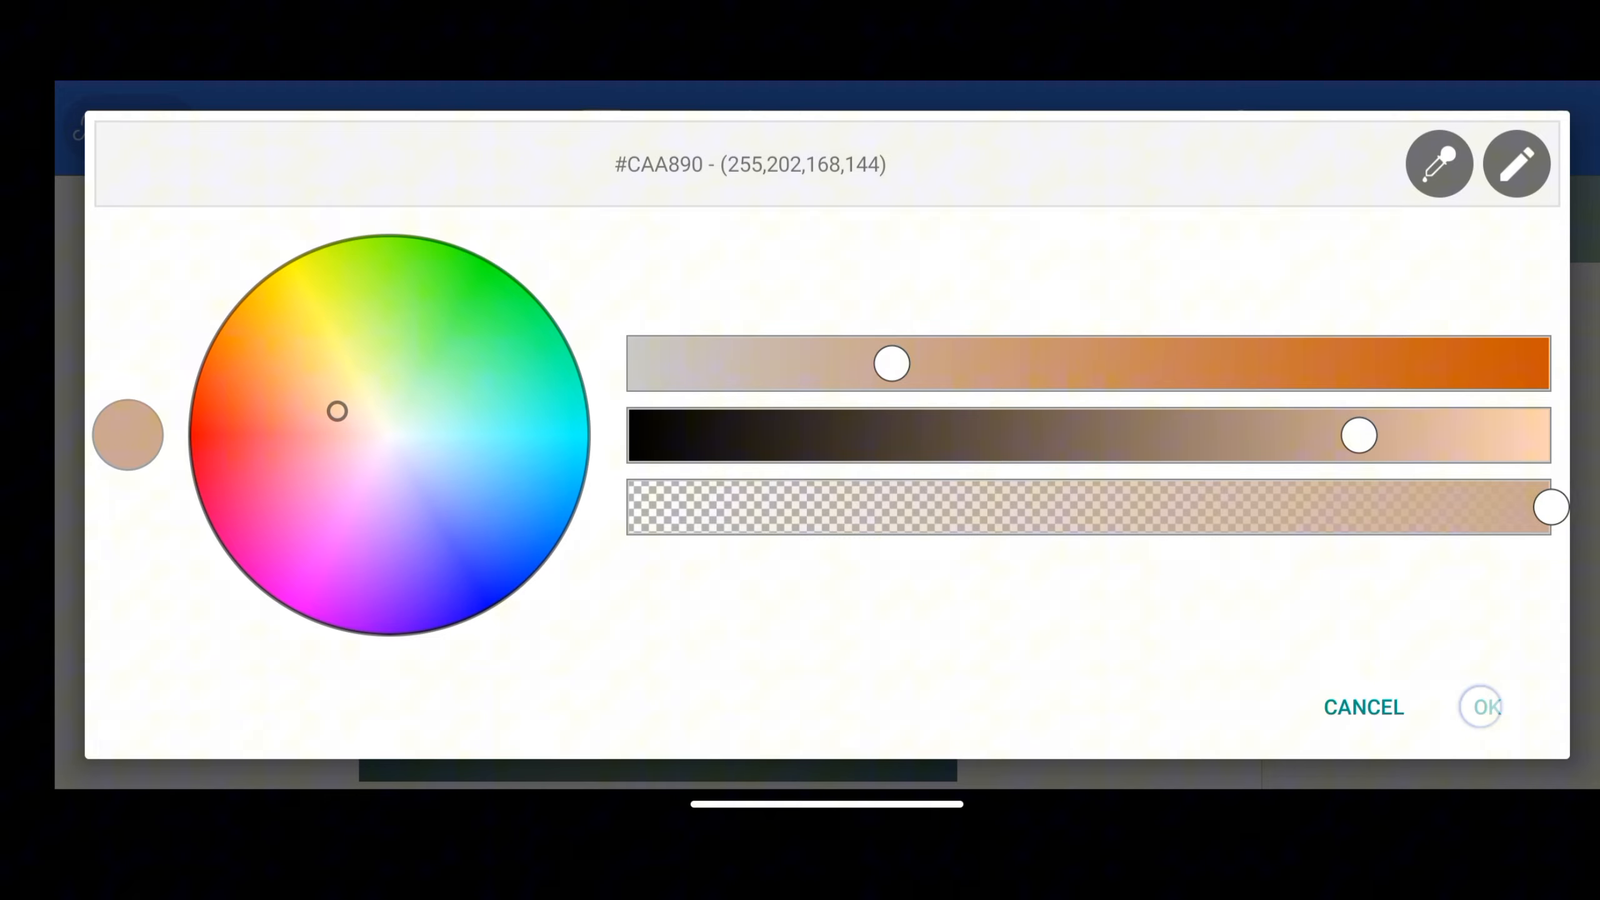
left_click(1515, 165)
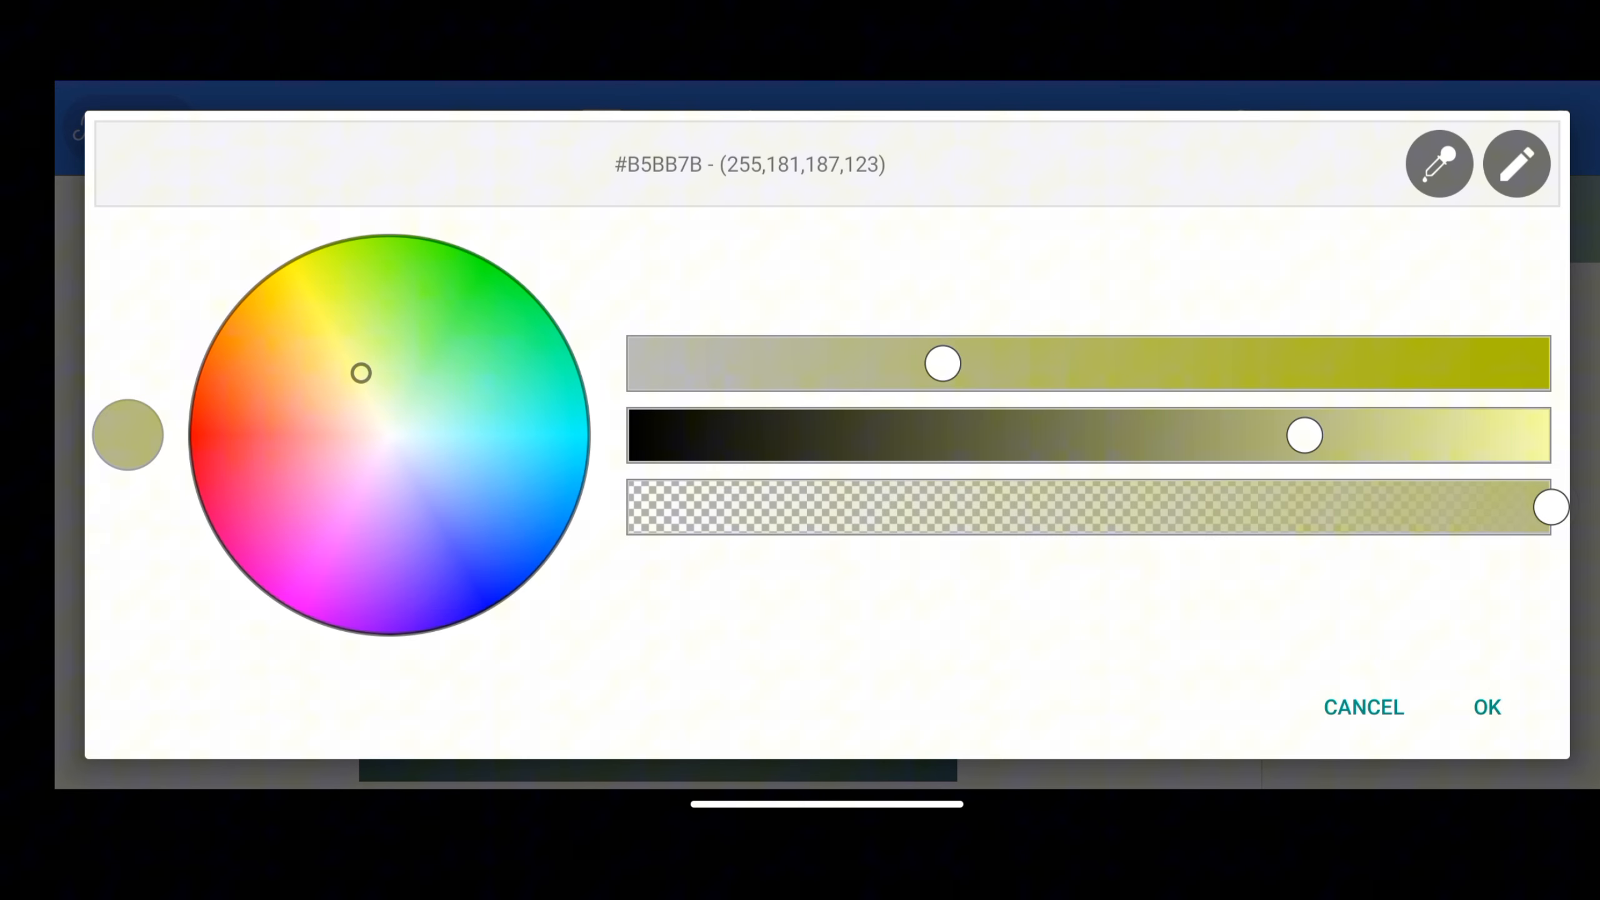
Step: Set the gradient's inner colour to light grey #F3F3F3
left_click(1516, 163)
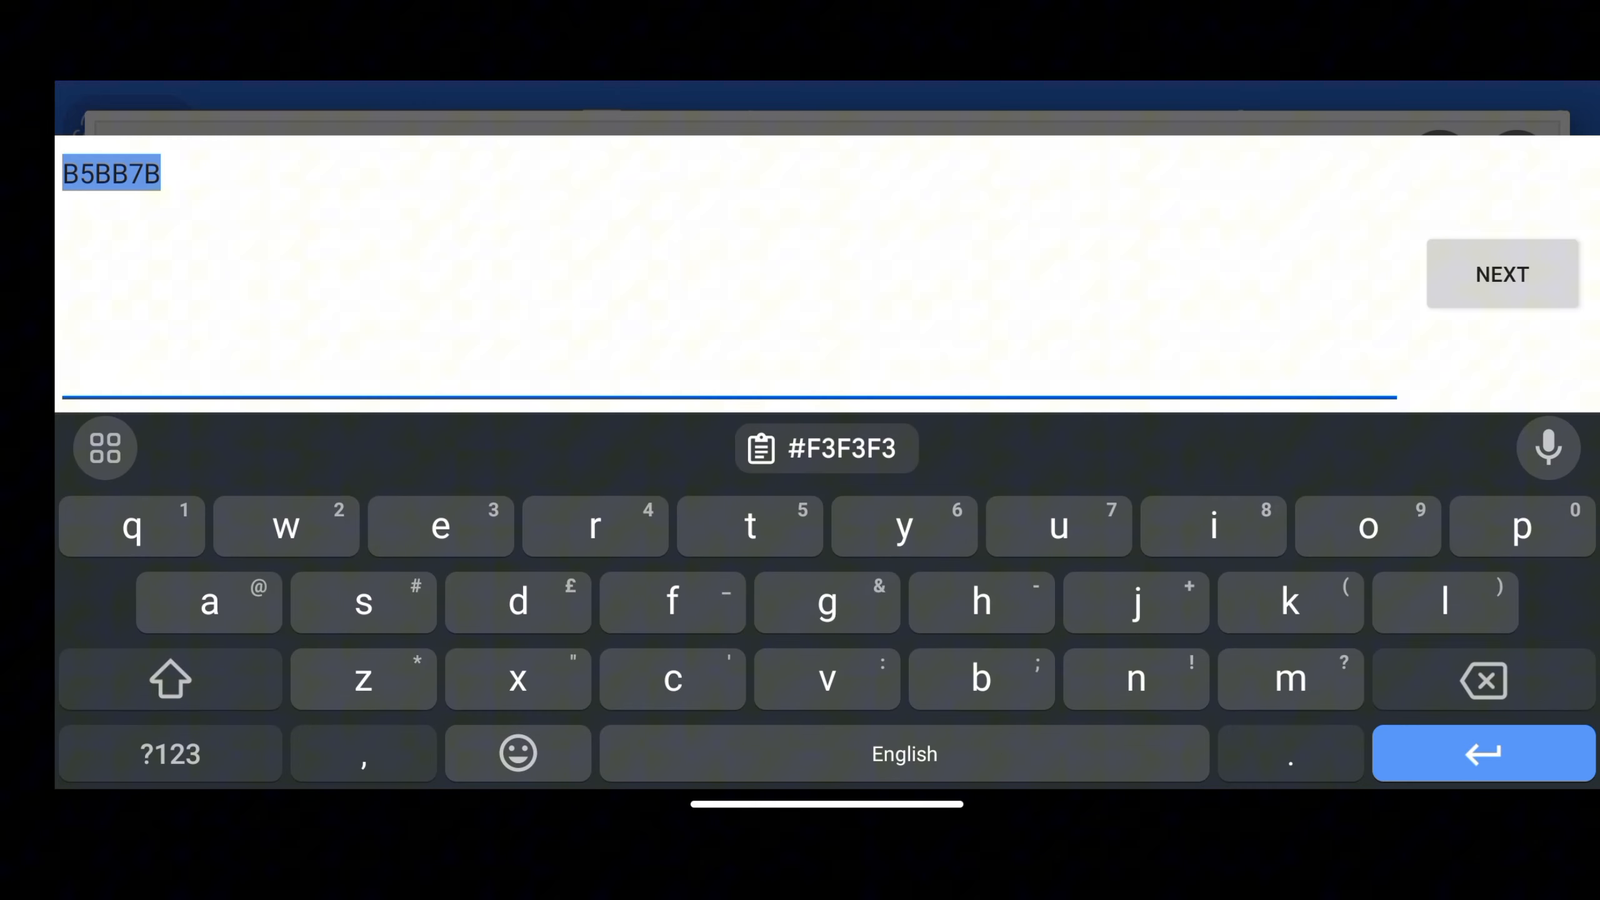
left_click(824, 448)
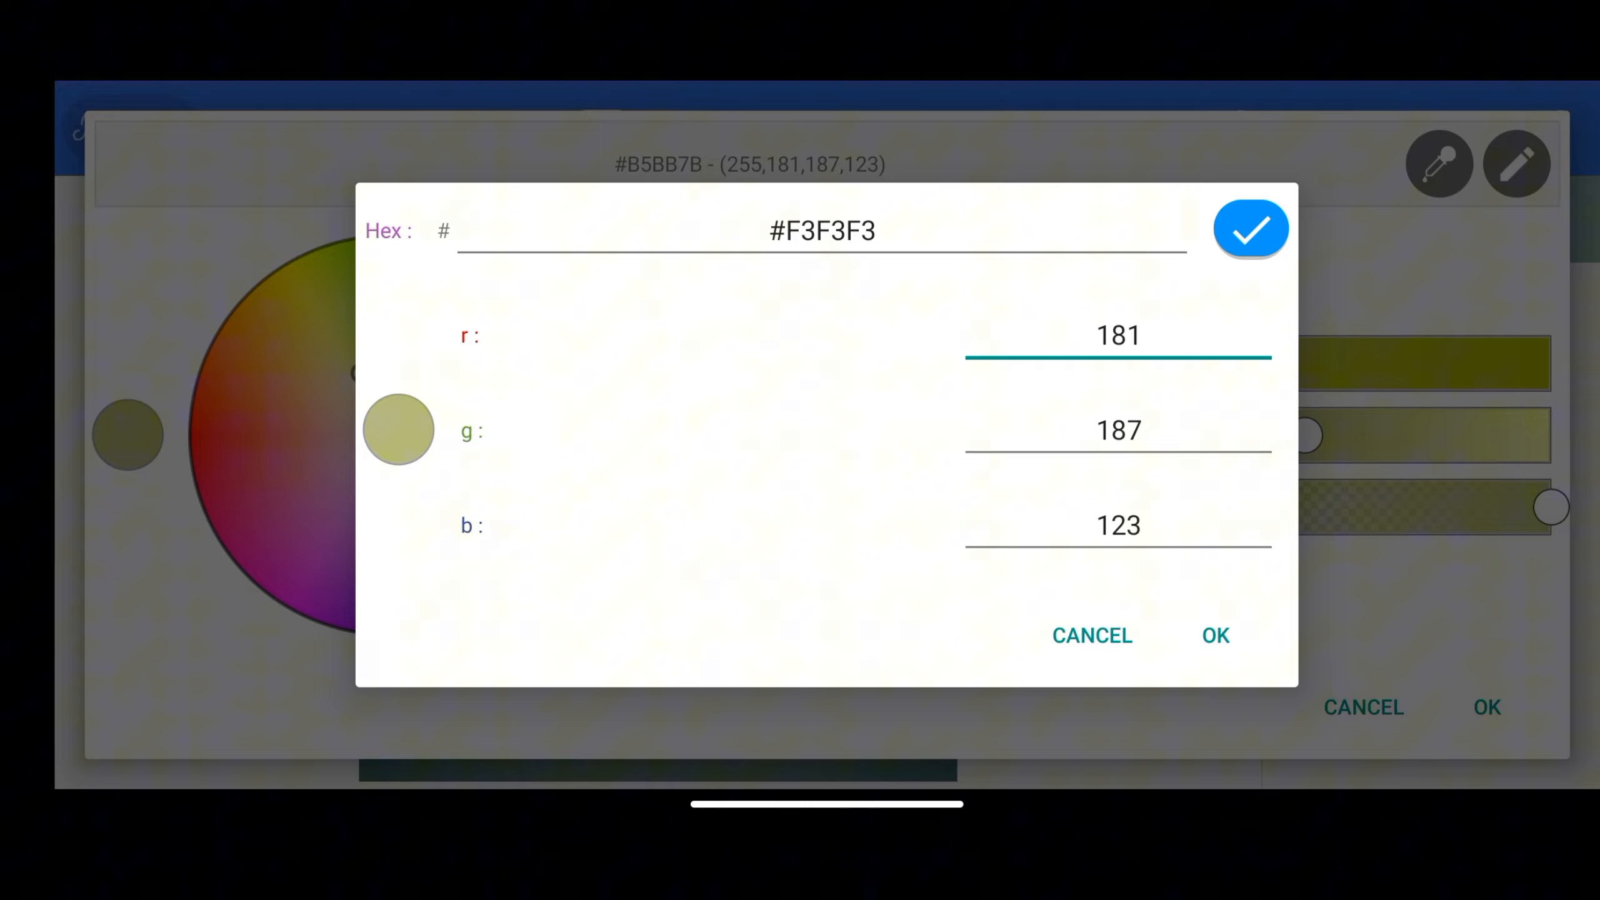
left_click(1251, 228)
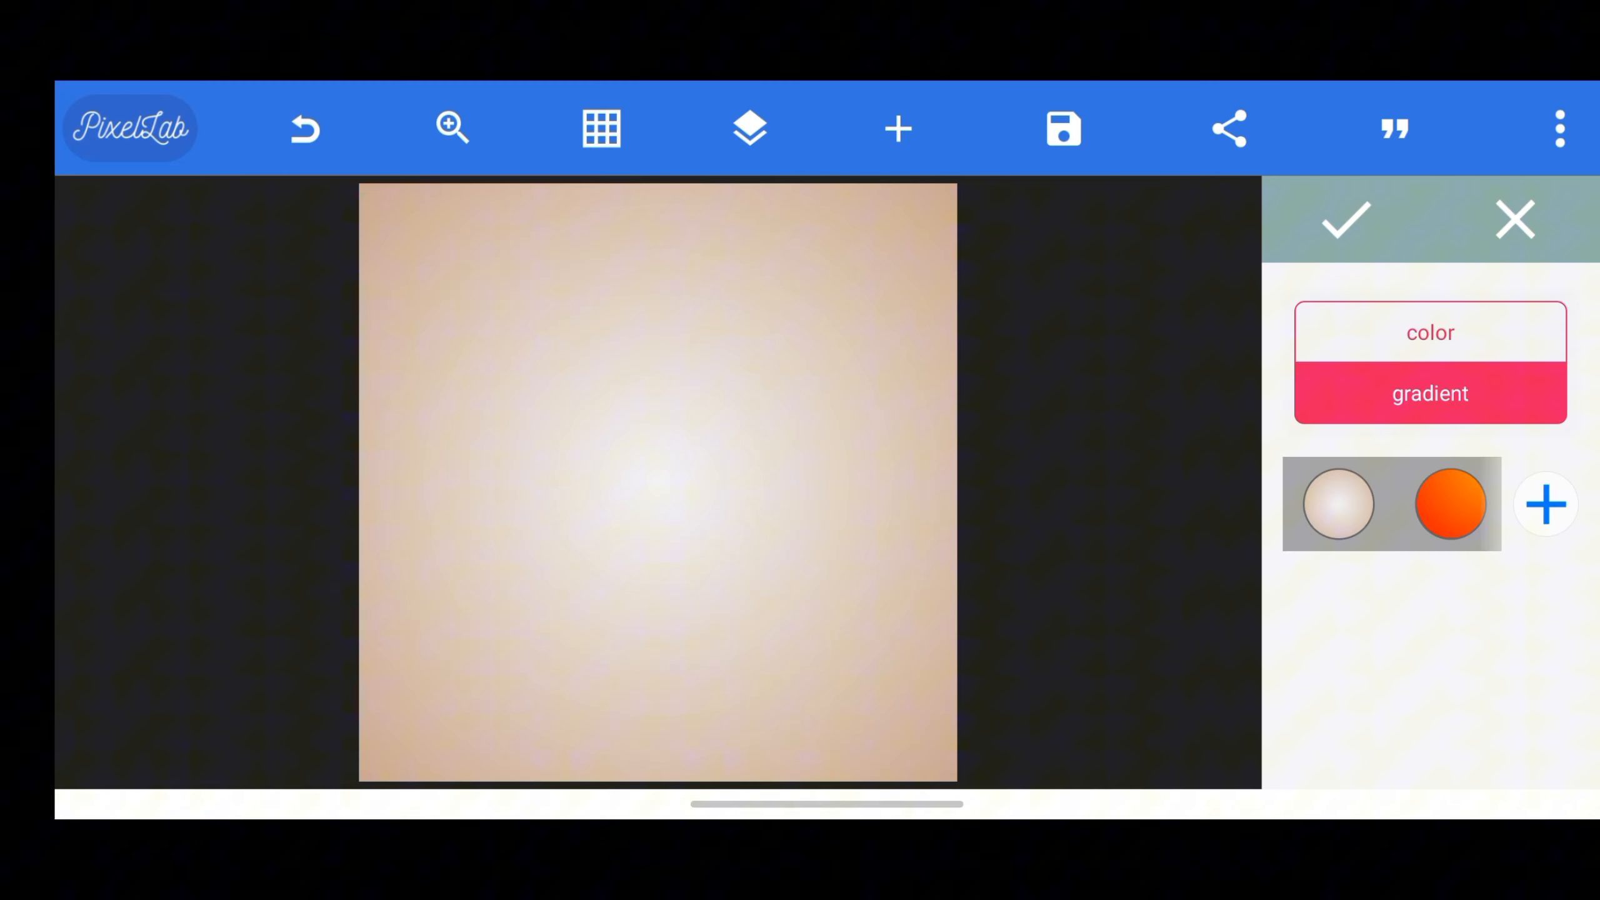
Step: Confirm the gradient, add the cup-with-chocolate-splash image, and nudge it down to centre
left_click(896, 129)
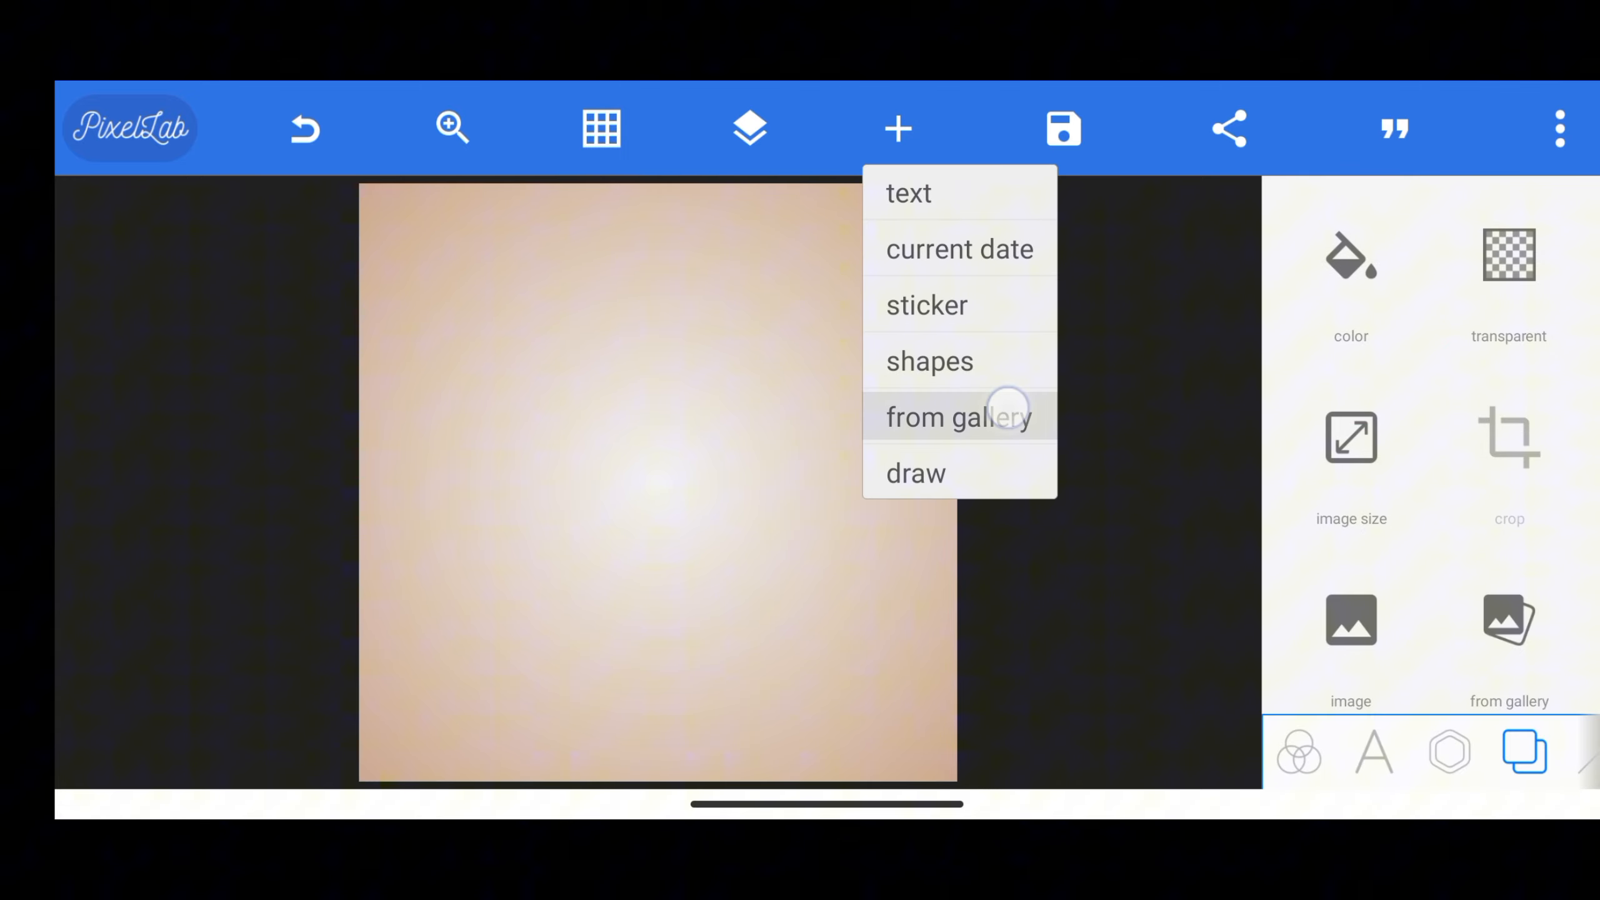
left_click(958, 417)
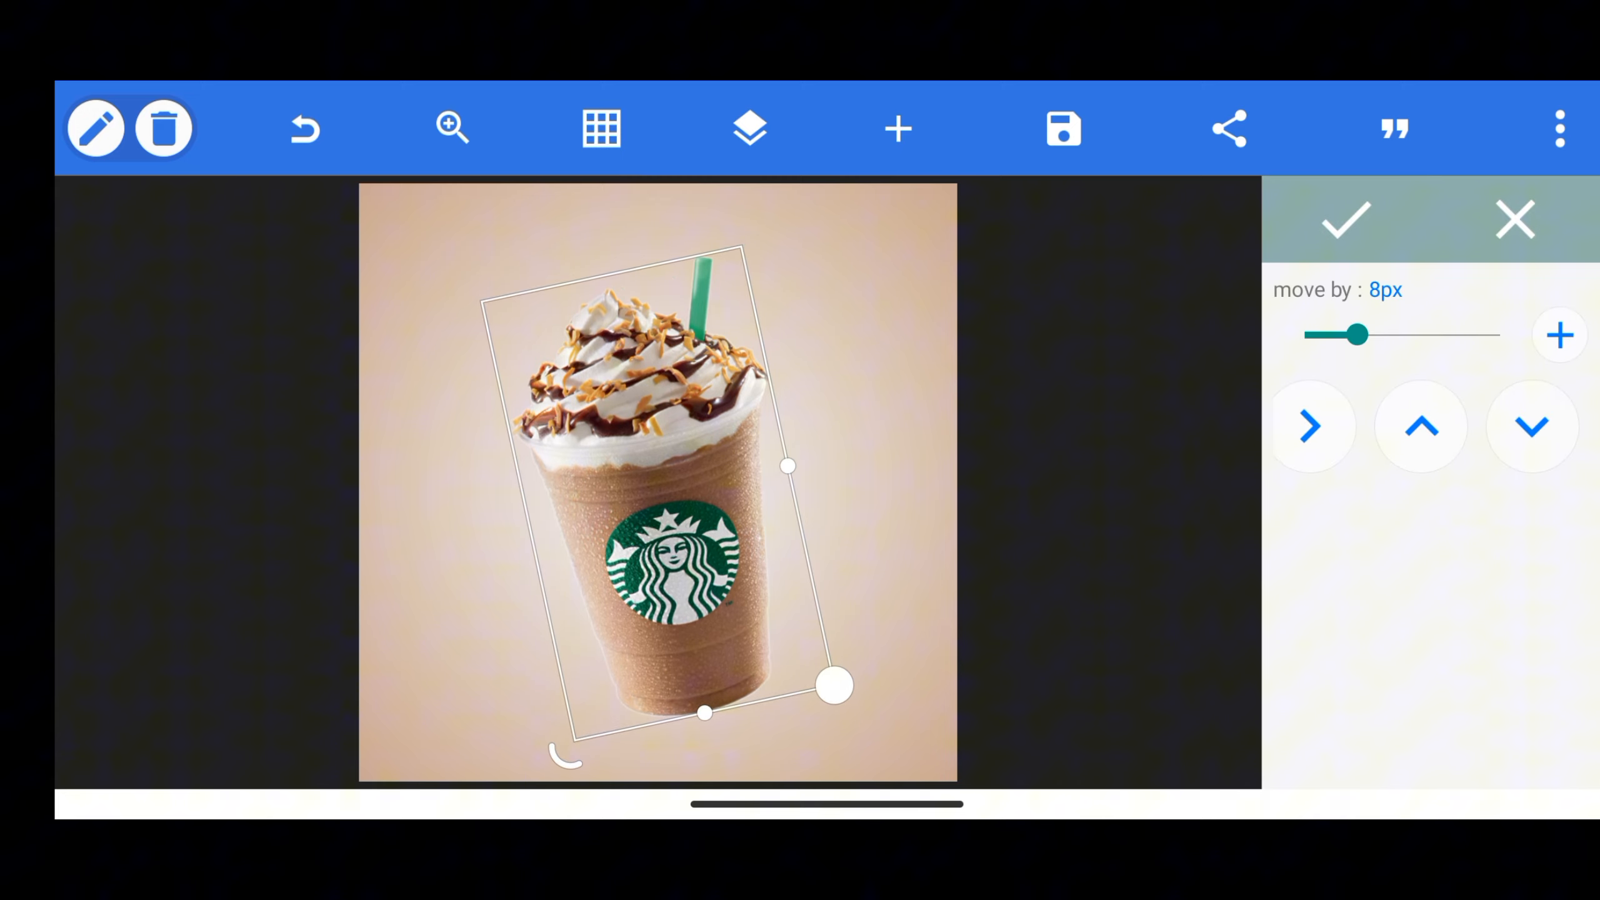
left_click(896, 127)
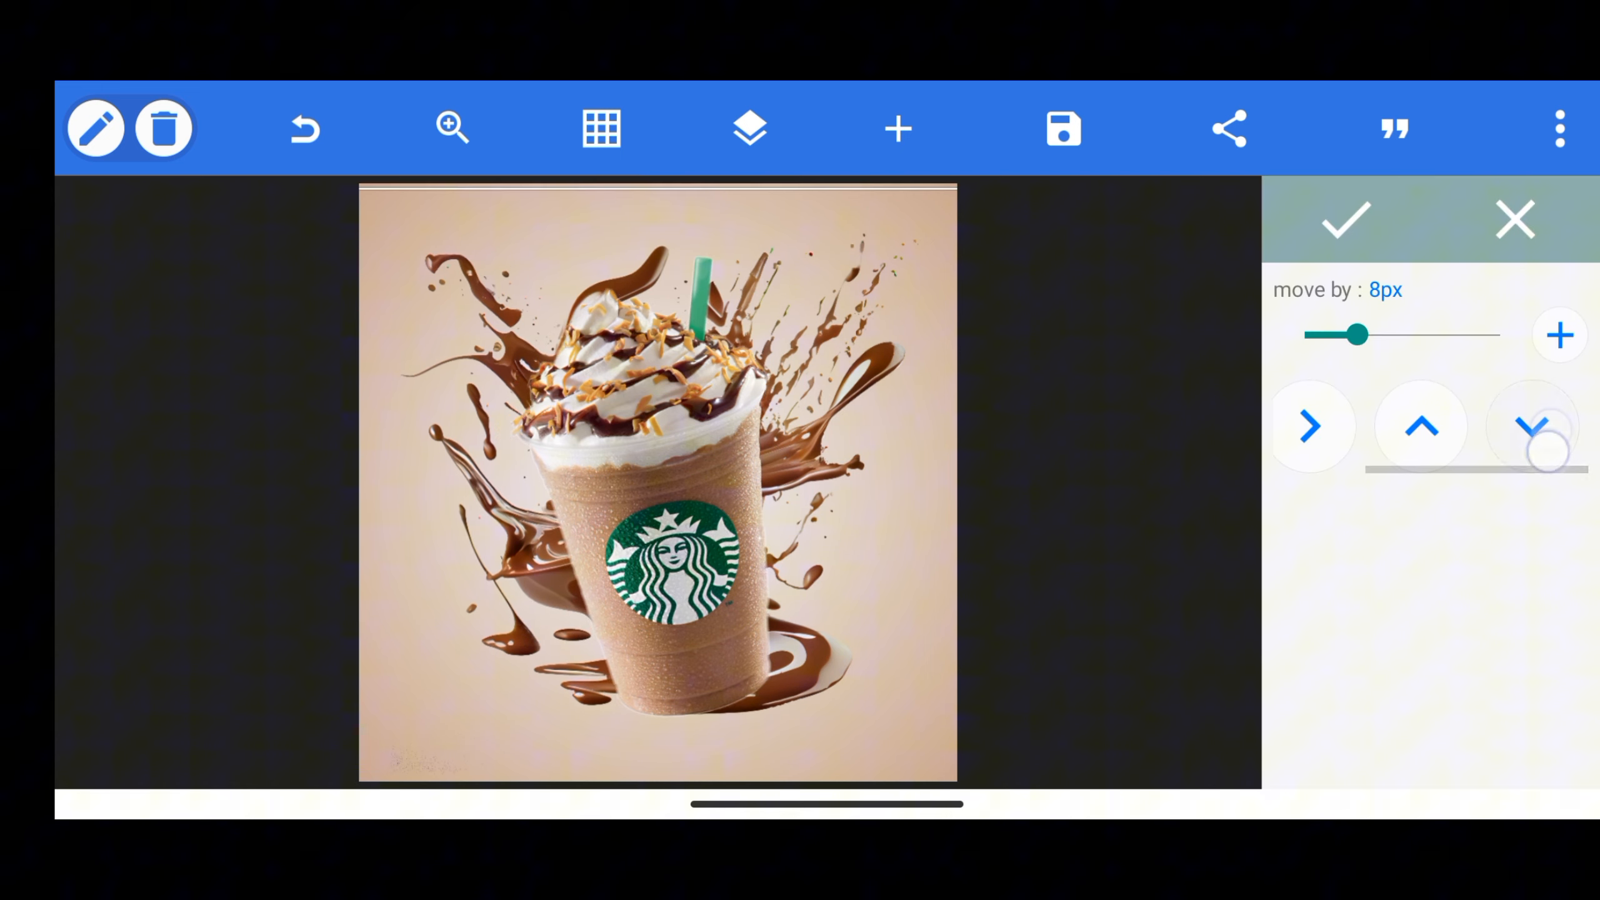
left_click(1530, 426)
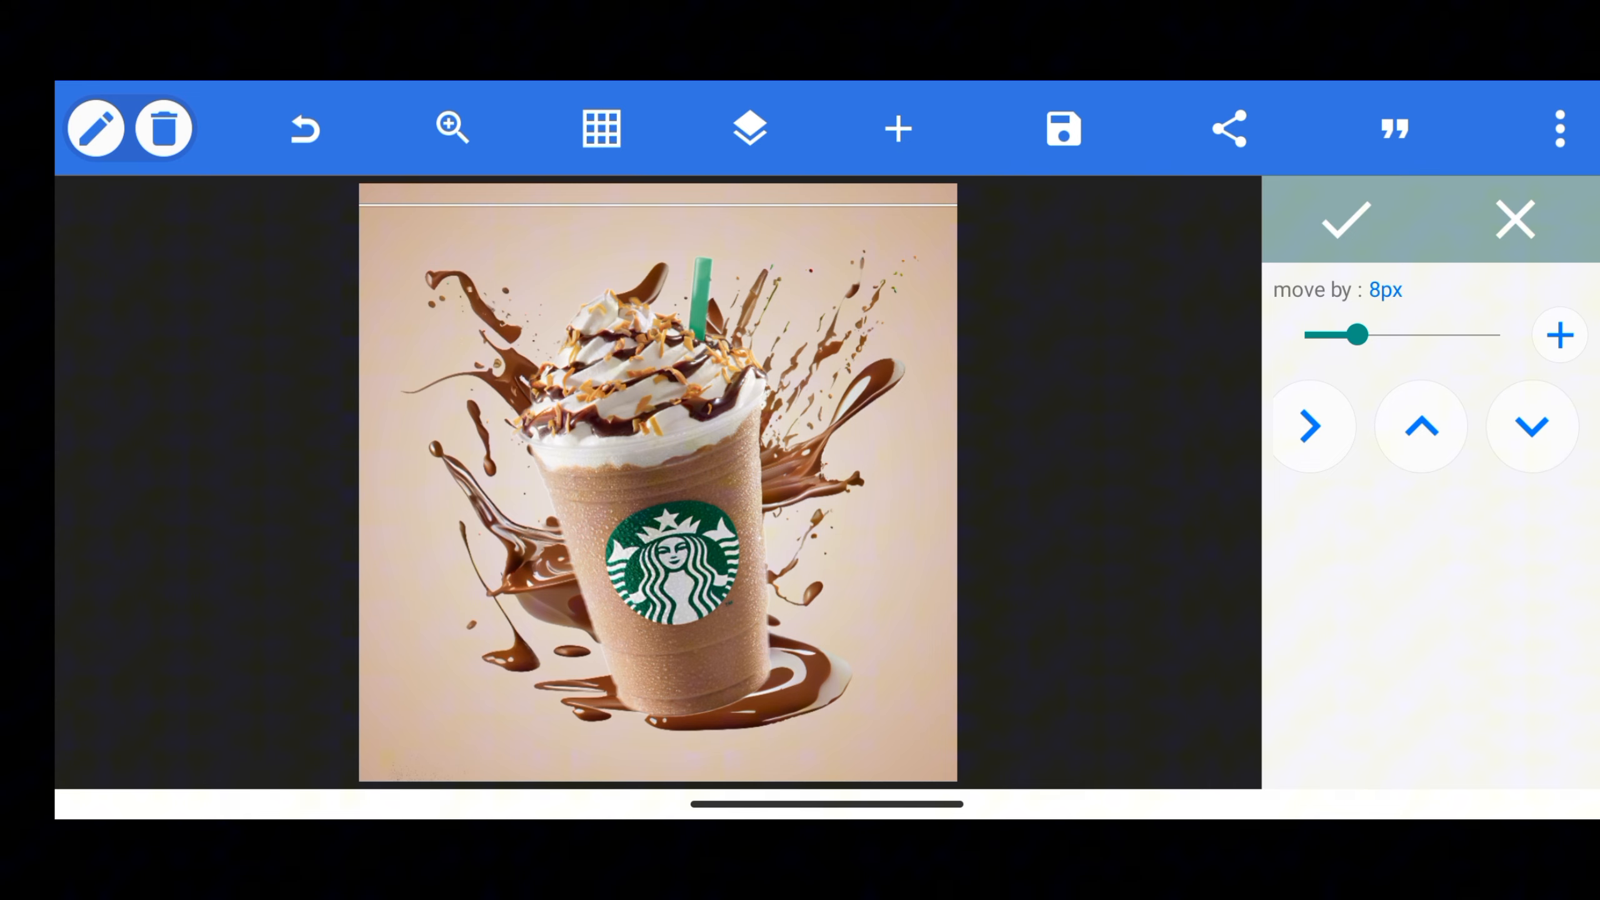
left_click(1345, 221)
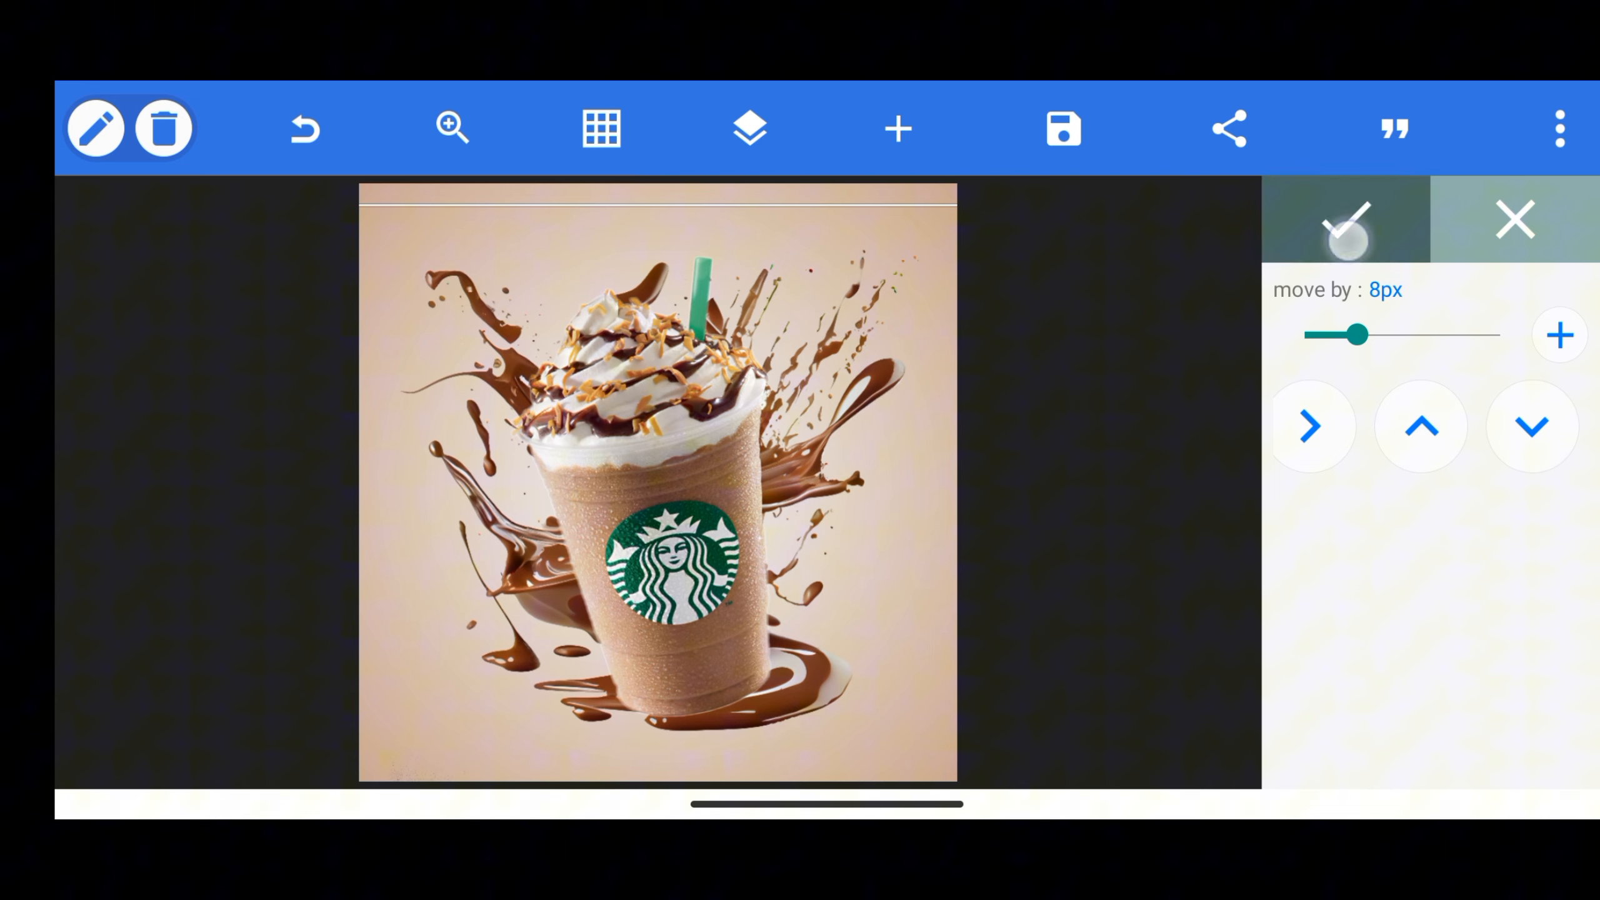
Step: Confirm the cup's position and accept the coffee beans image crop
left_click(896, 127)
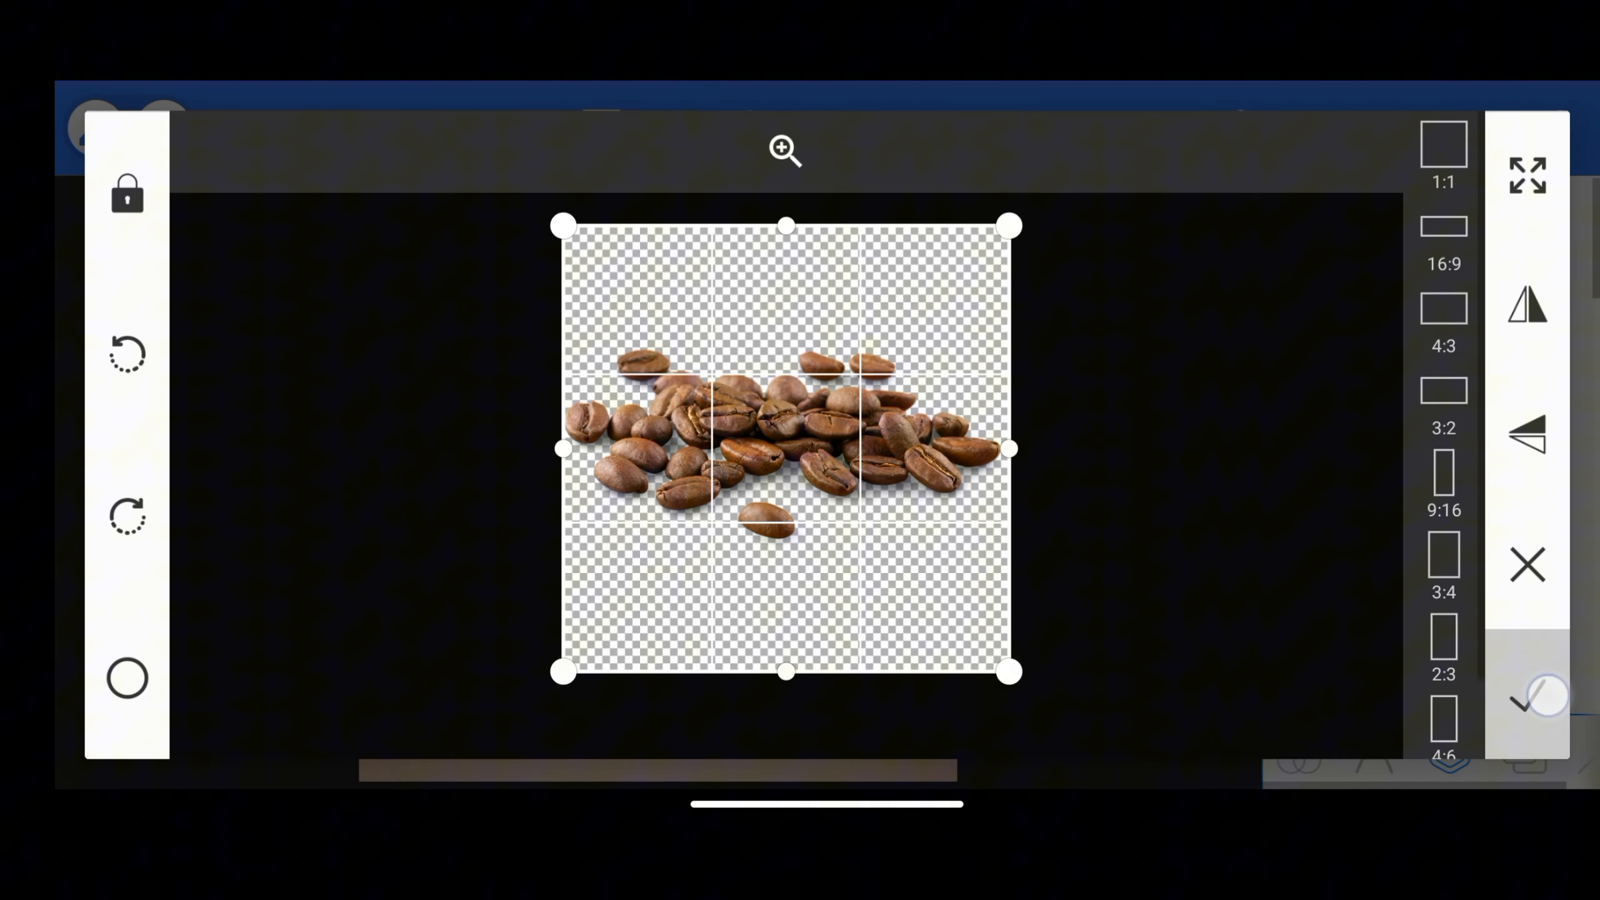
left_click(1527, 699)
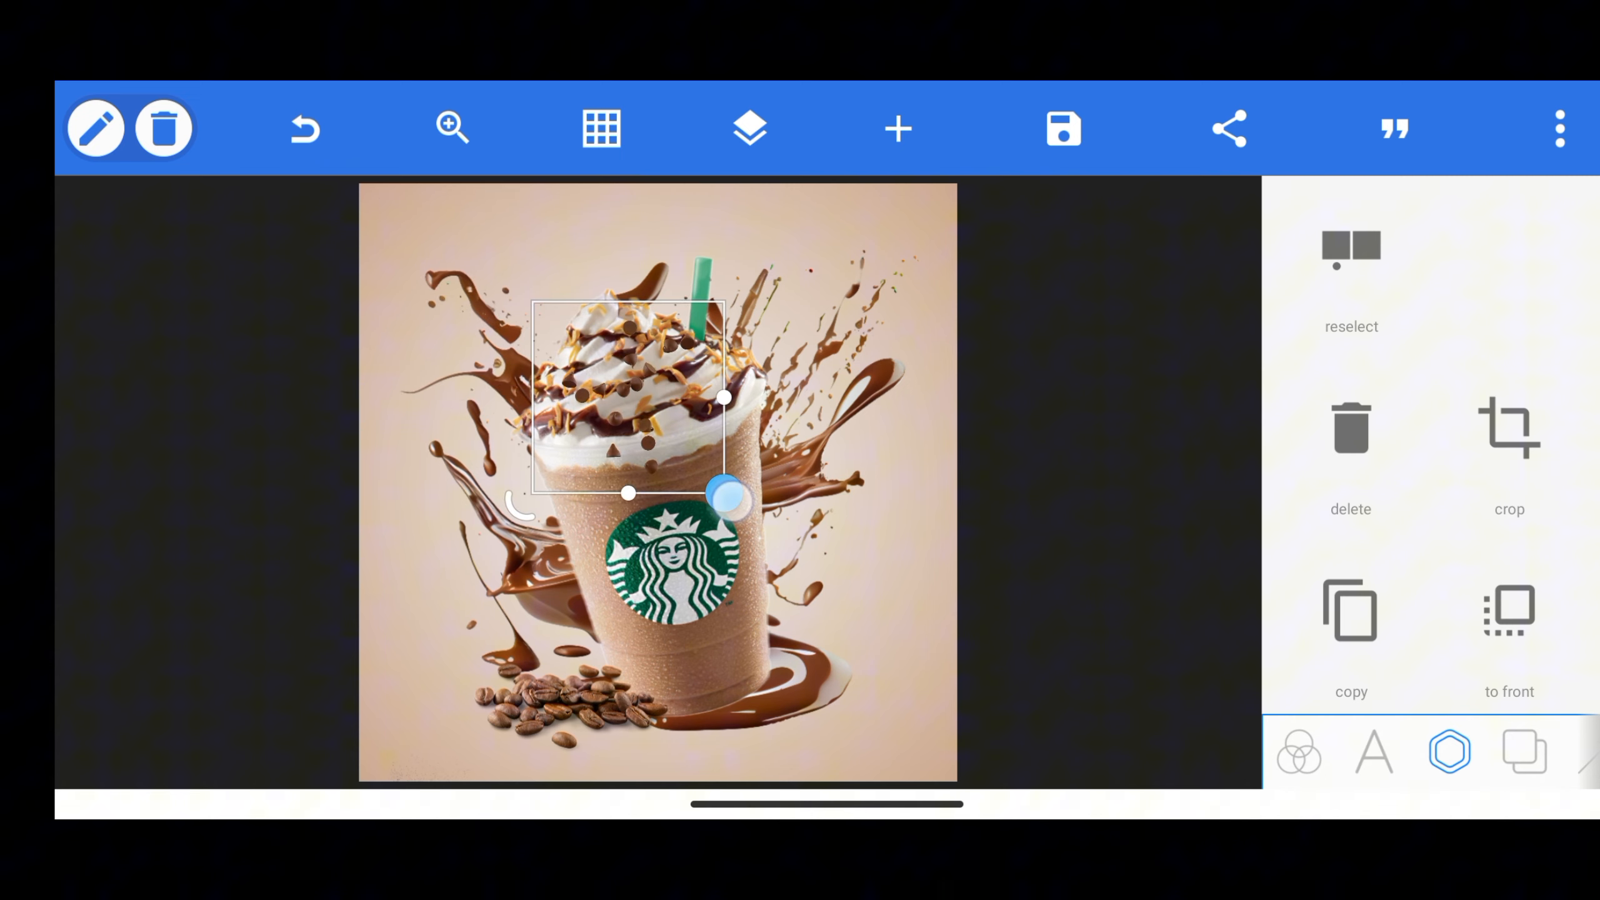
Step: Shrink the chocolate chips, stretch the shadow under the cup, and save as an image
left_click_drag(729, 495, 682, 424)
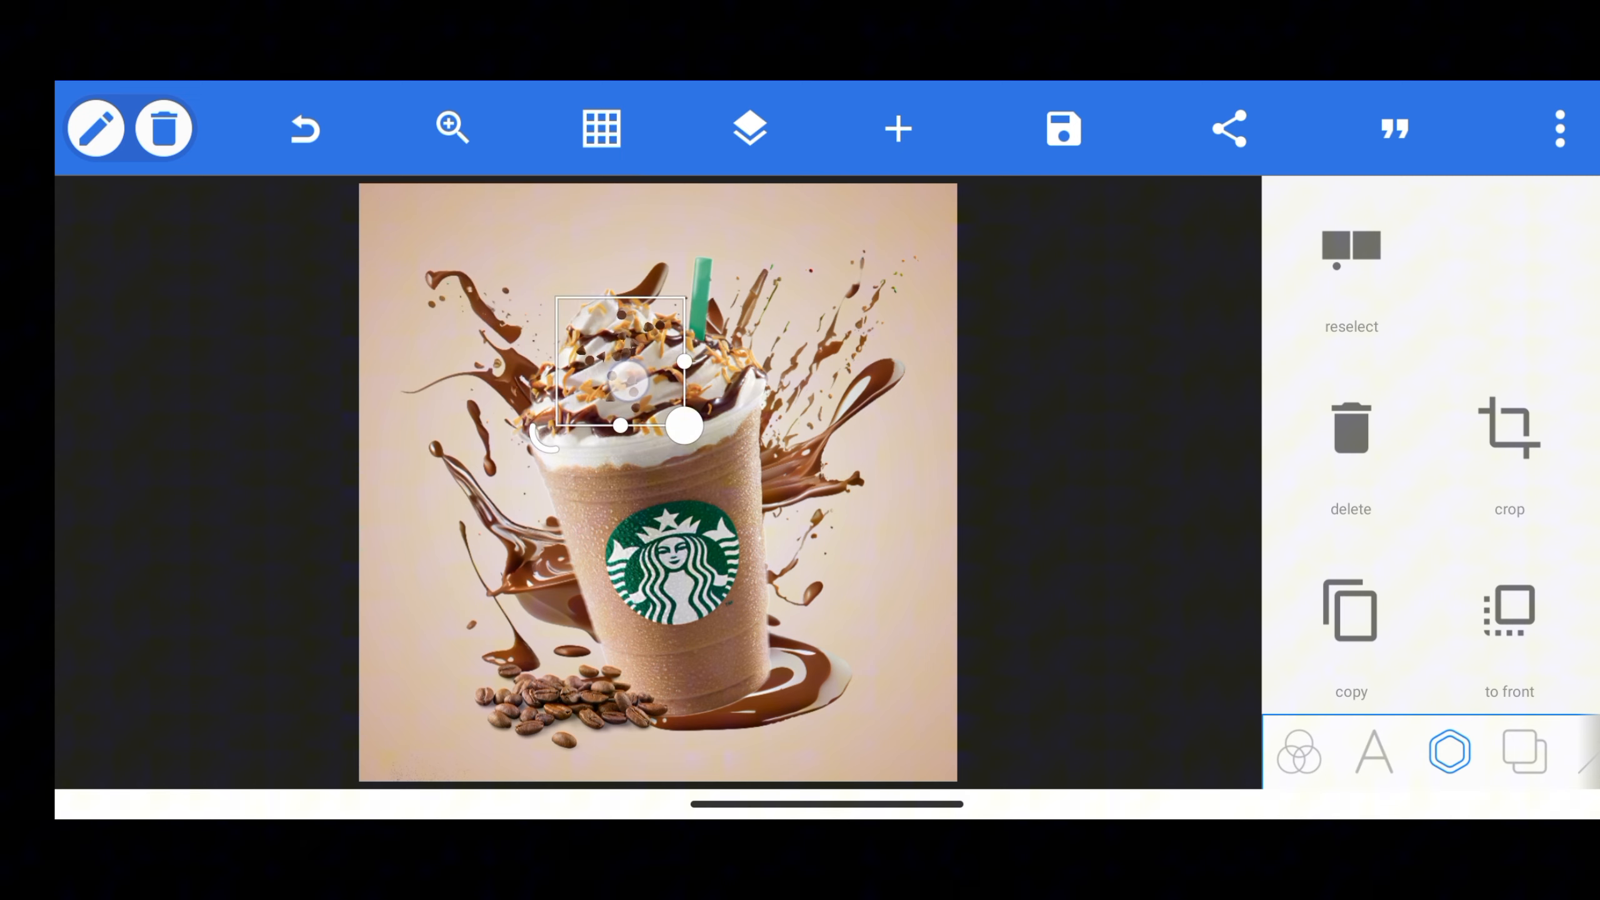
left_click(896, 128)
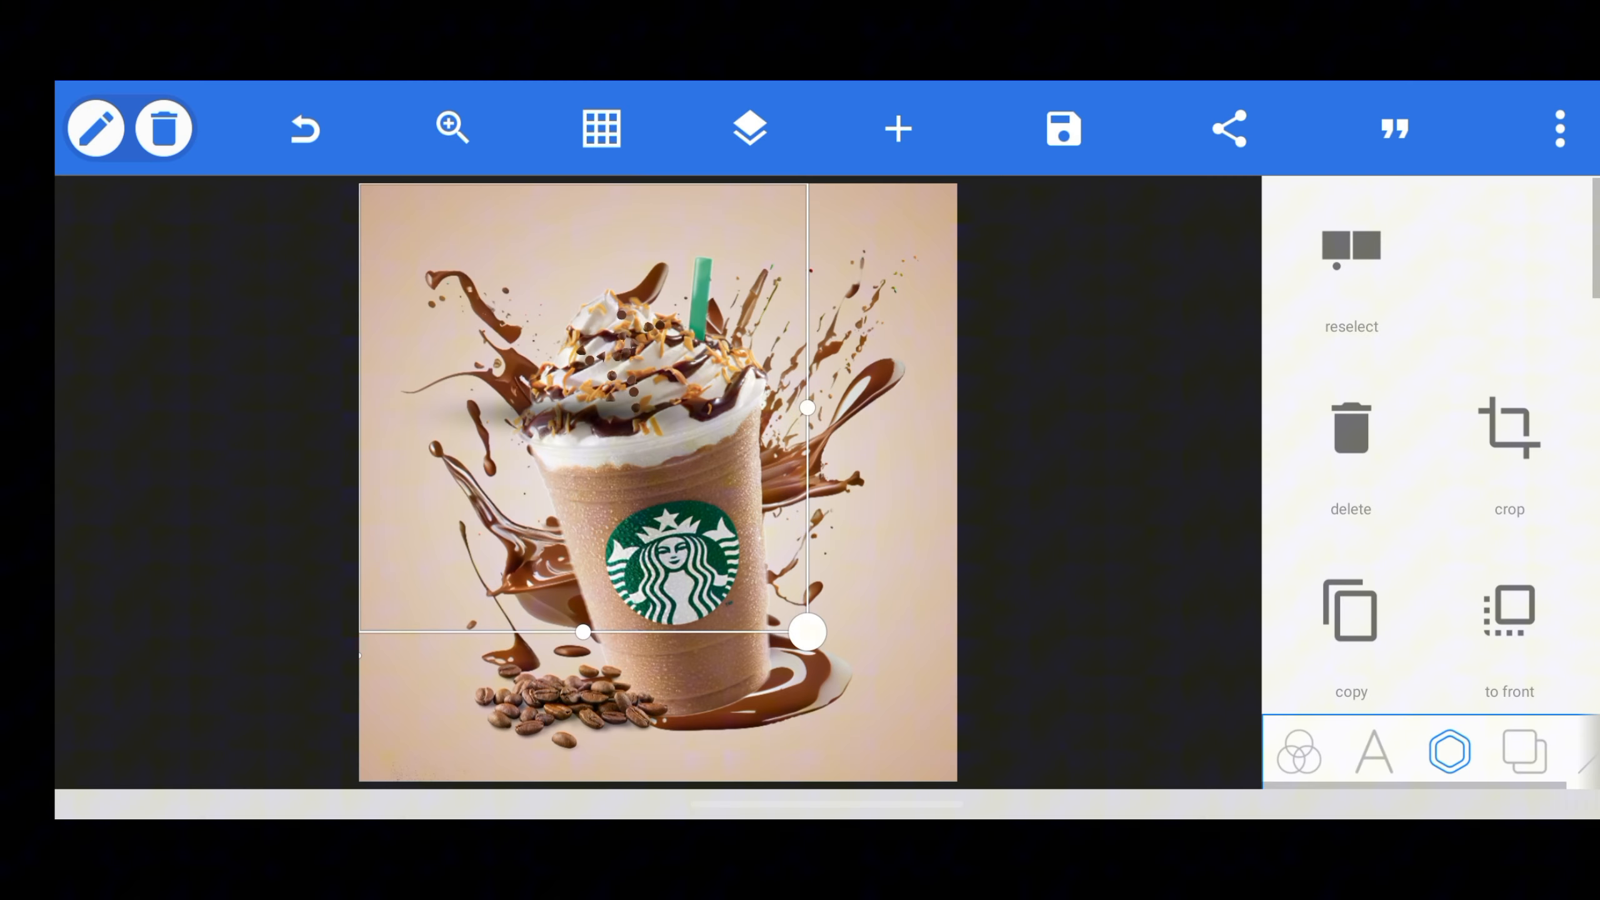
left_click_drag(807, 632, 877, 663)
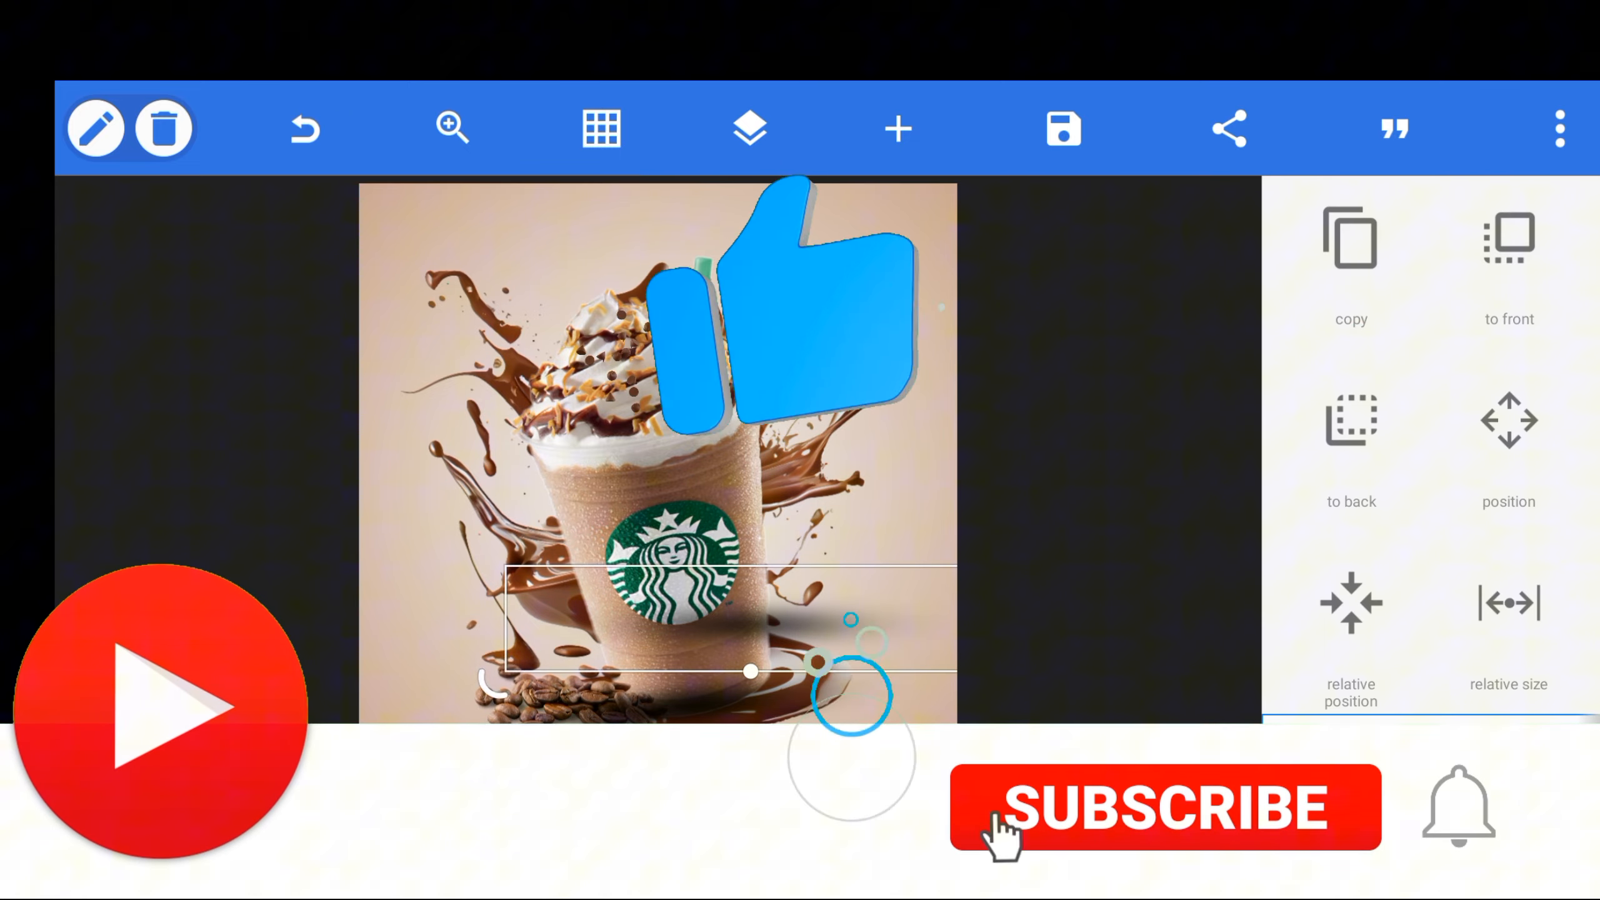
left_click(749, 128)
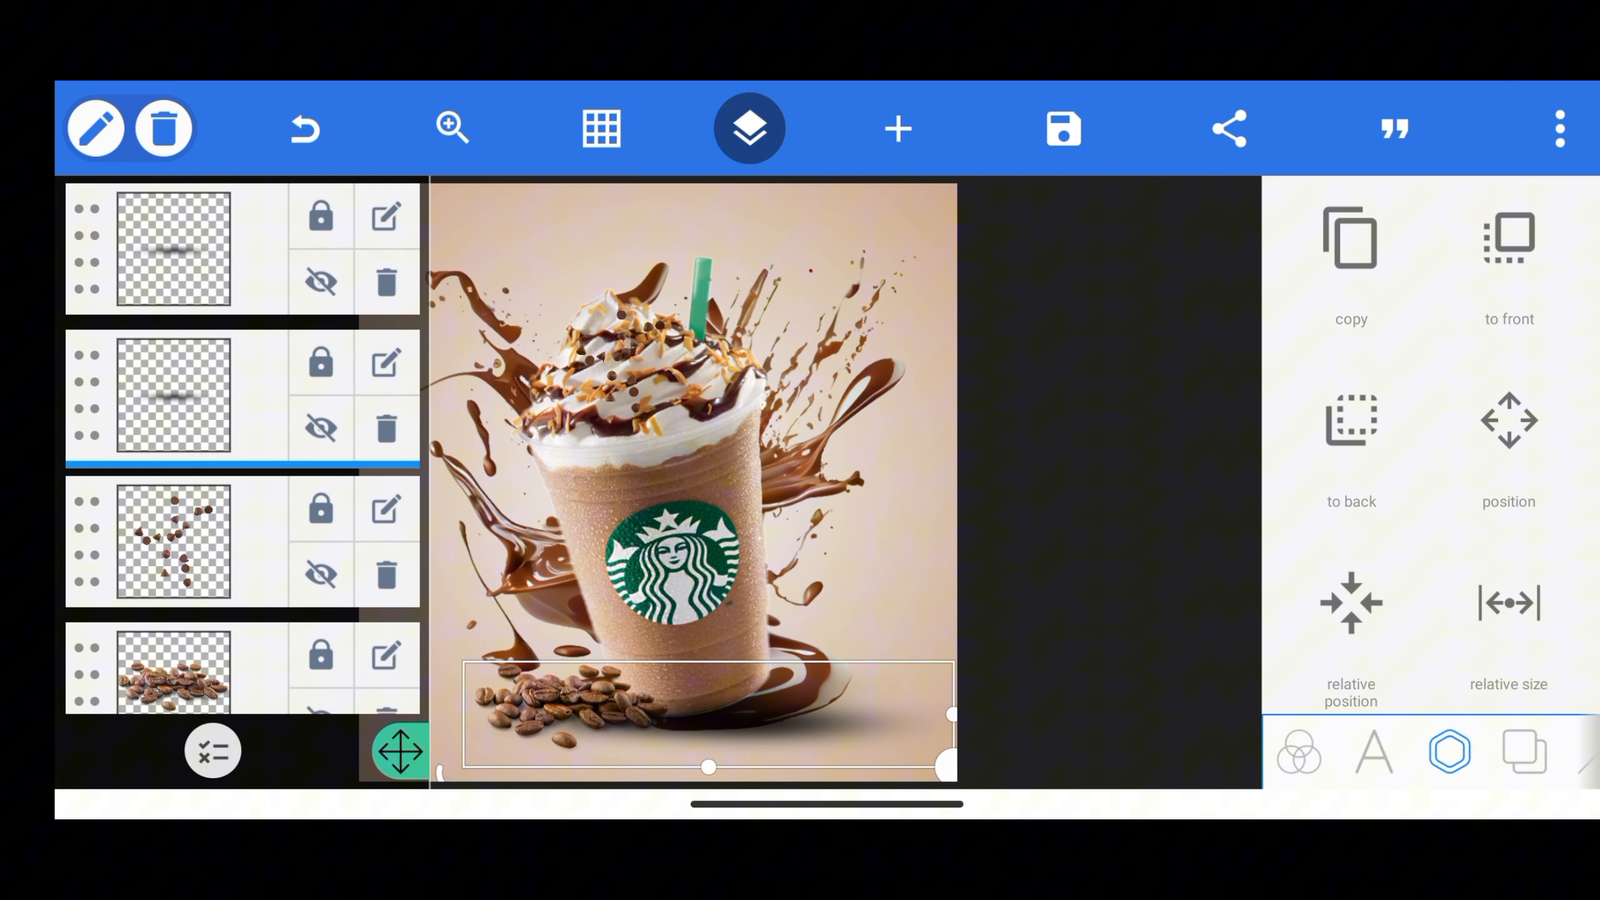
left_click(1062, 127)
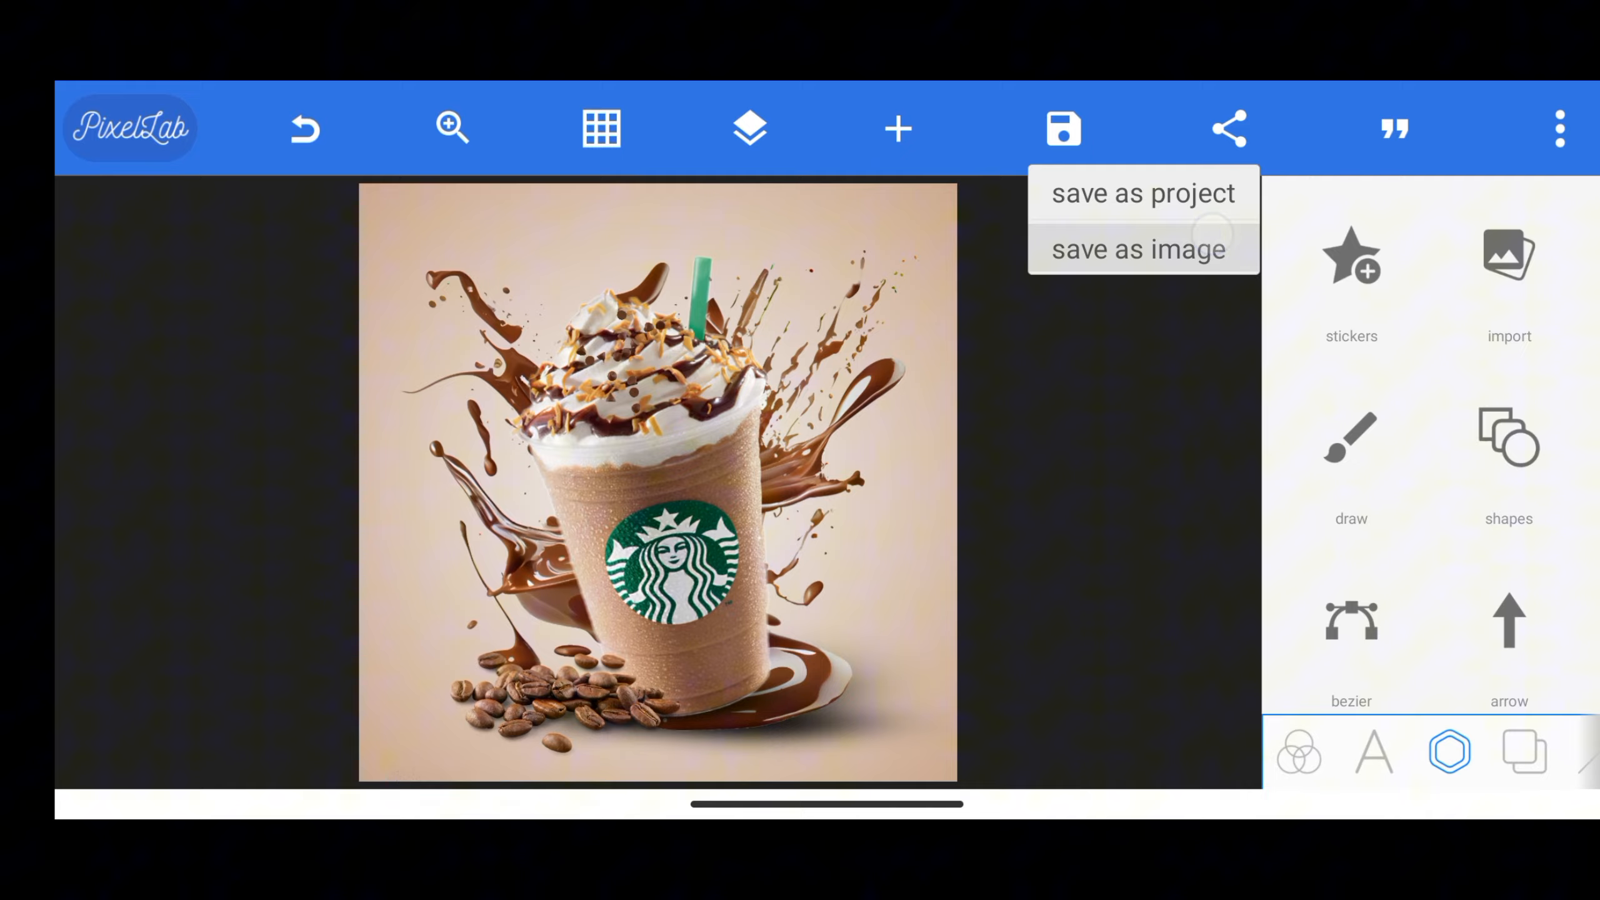
left_click(1137, 249)
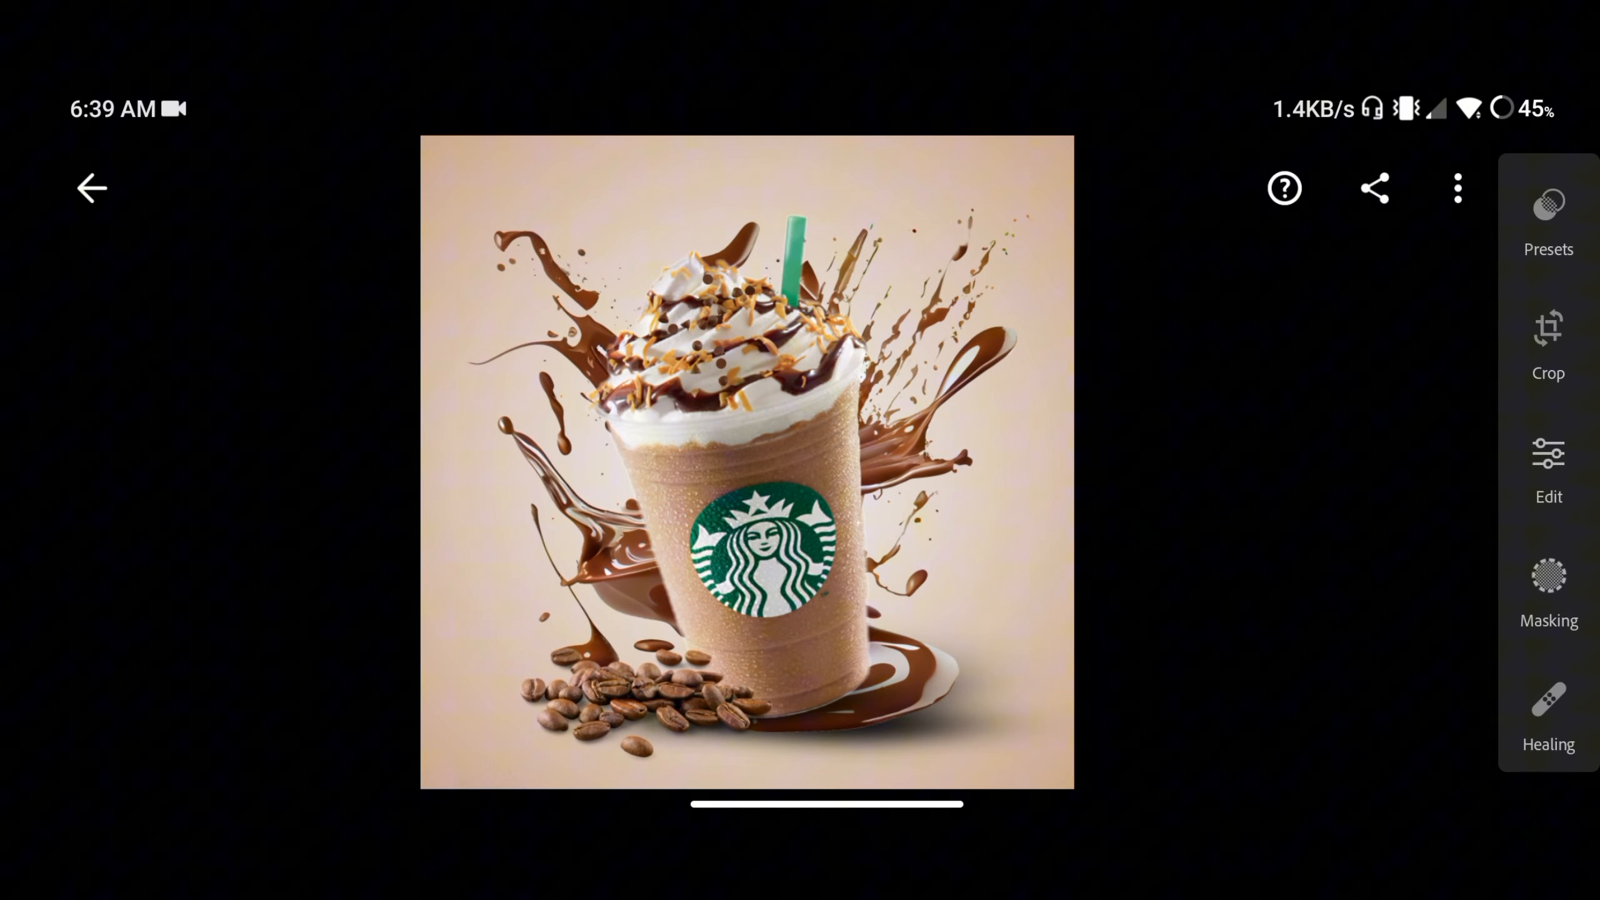
Step: Raise Sharpening in Lightroom's Detail panel and finish the tone-curve adjustment
left_click(1546, 465)
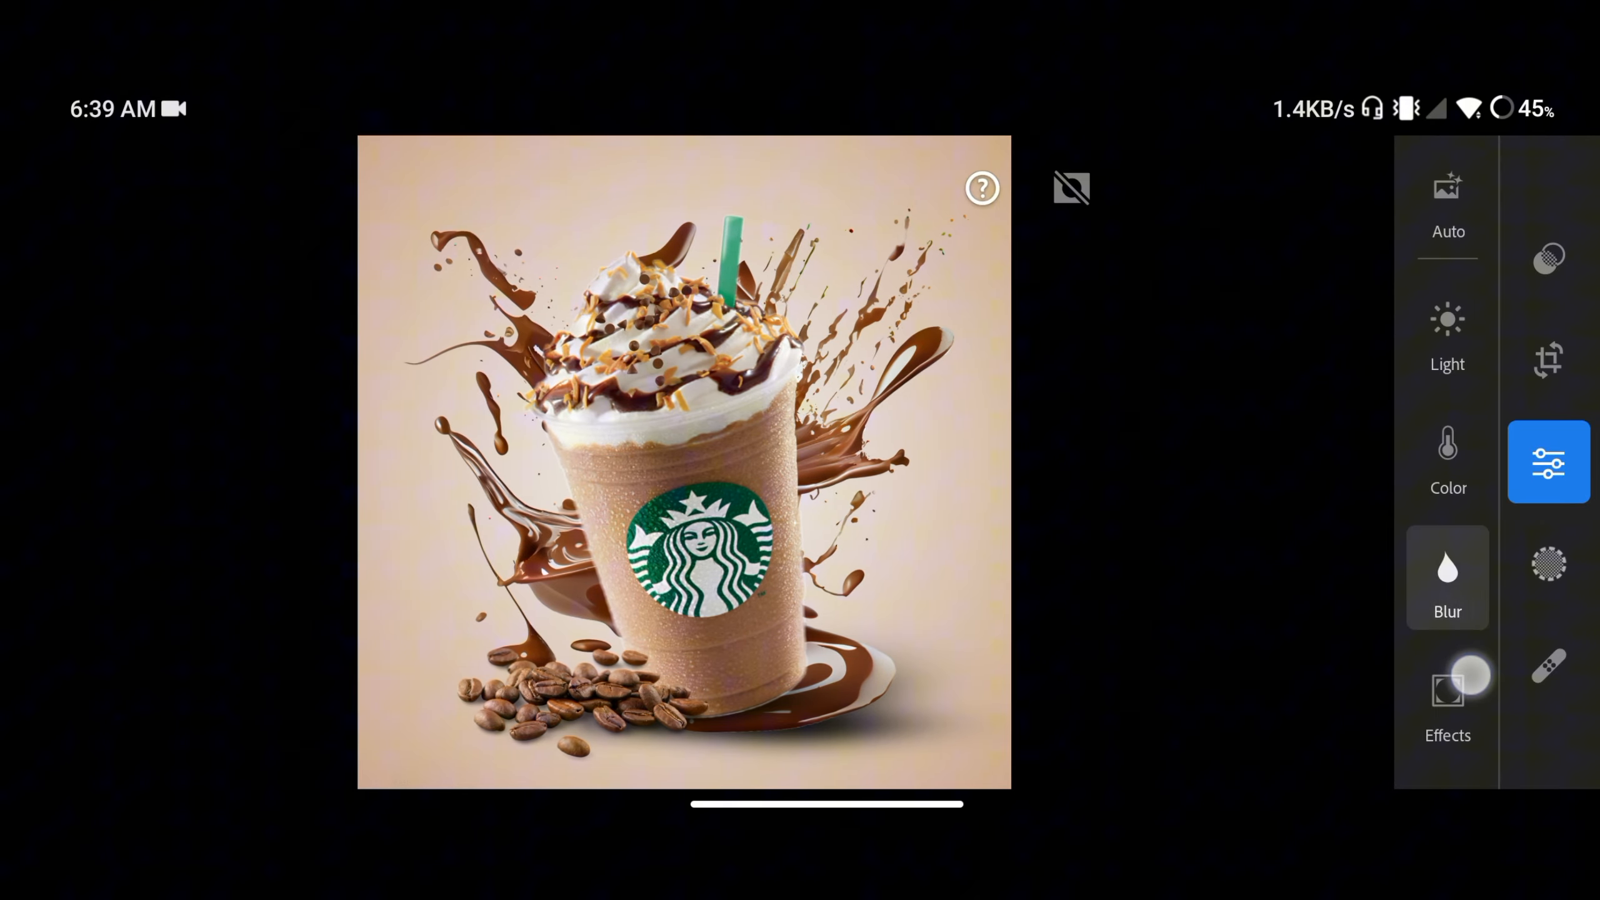
left_click(1445, 701)
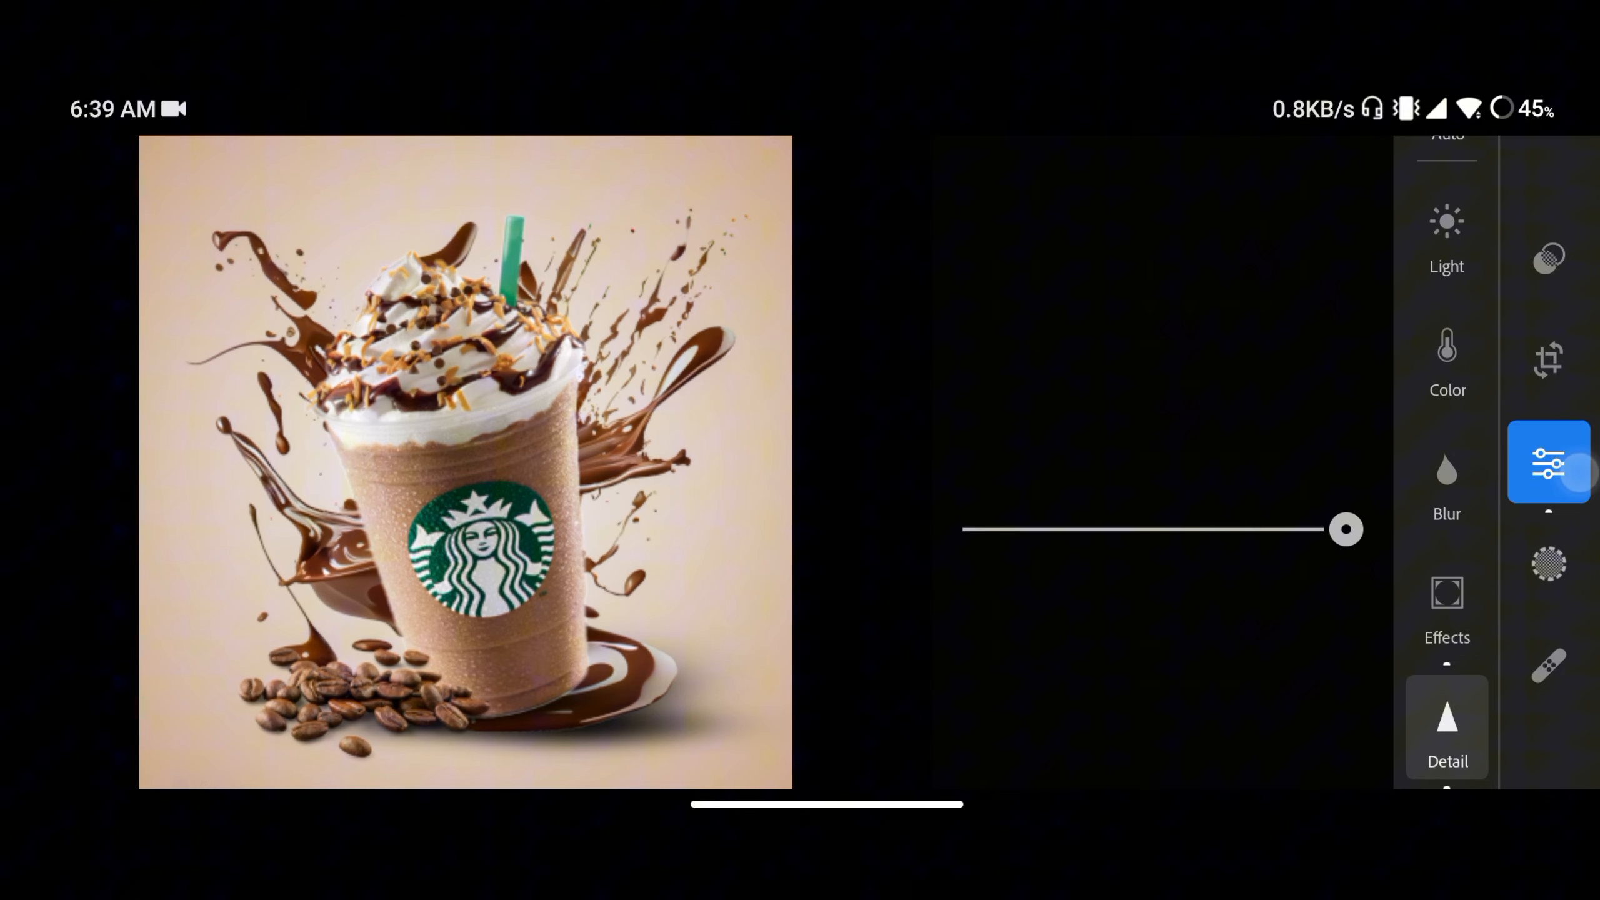
left_click(1446, 357)
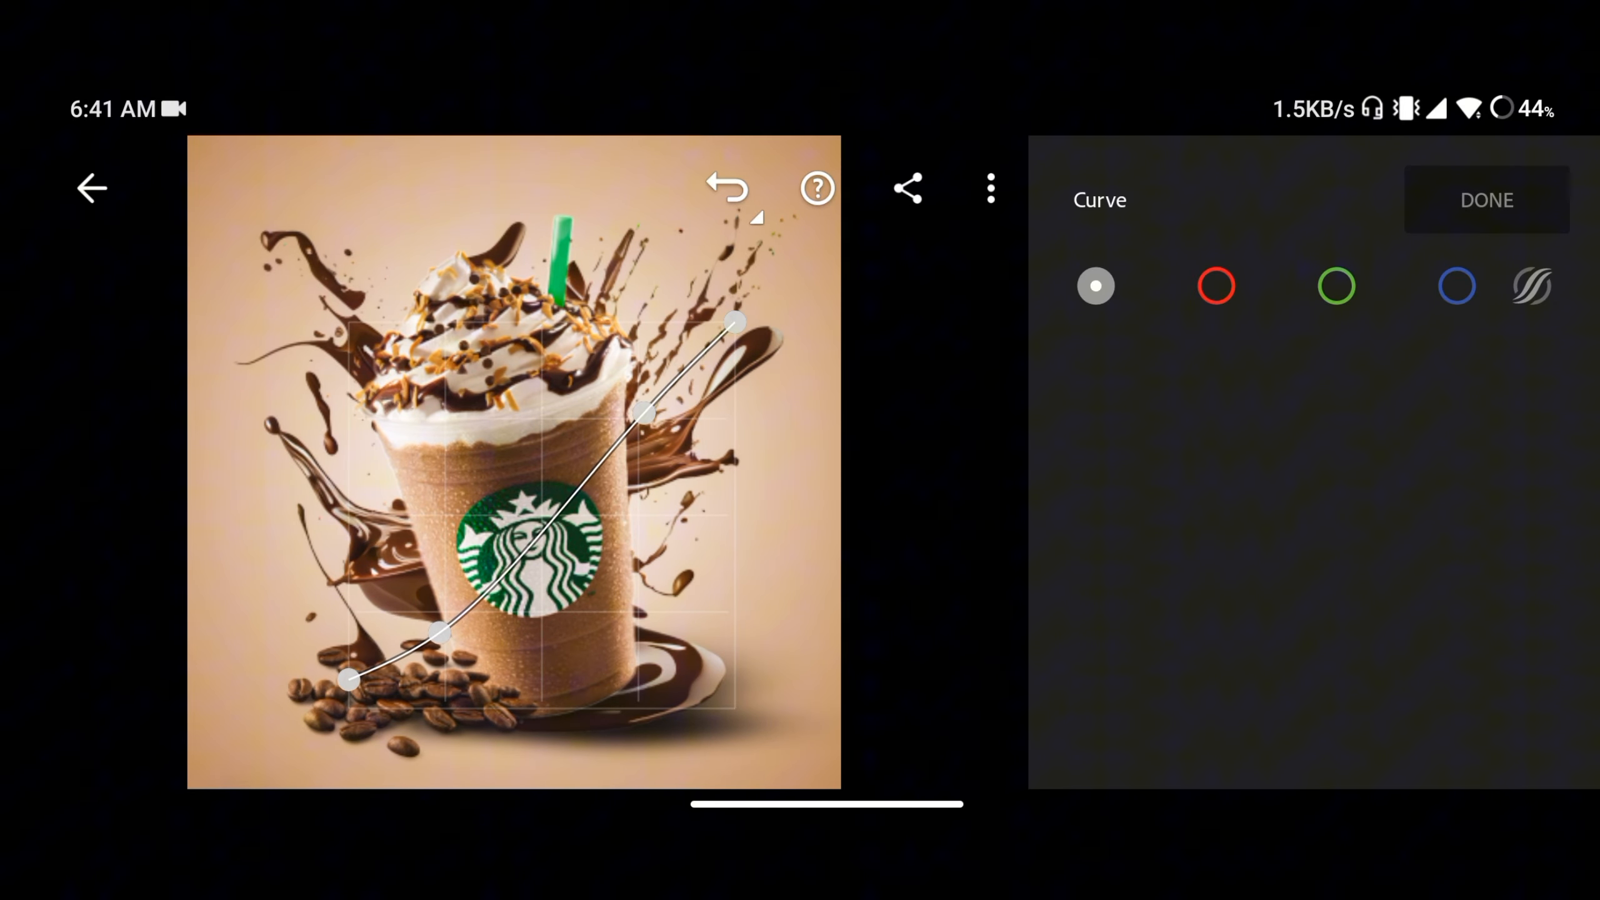
left_click(1485, 199)
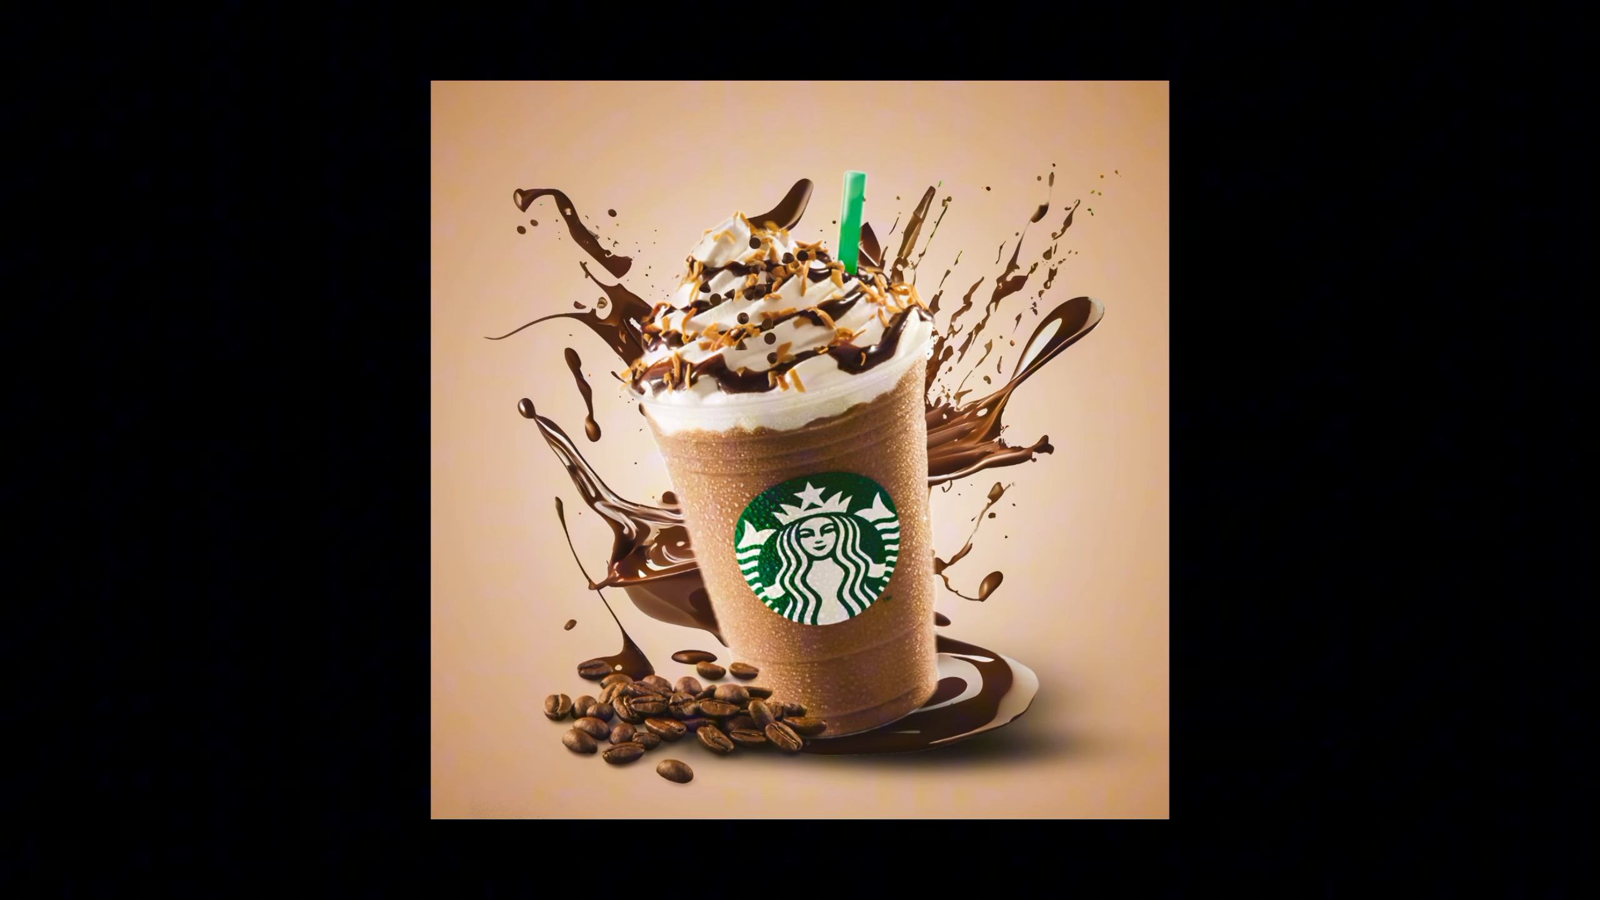